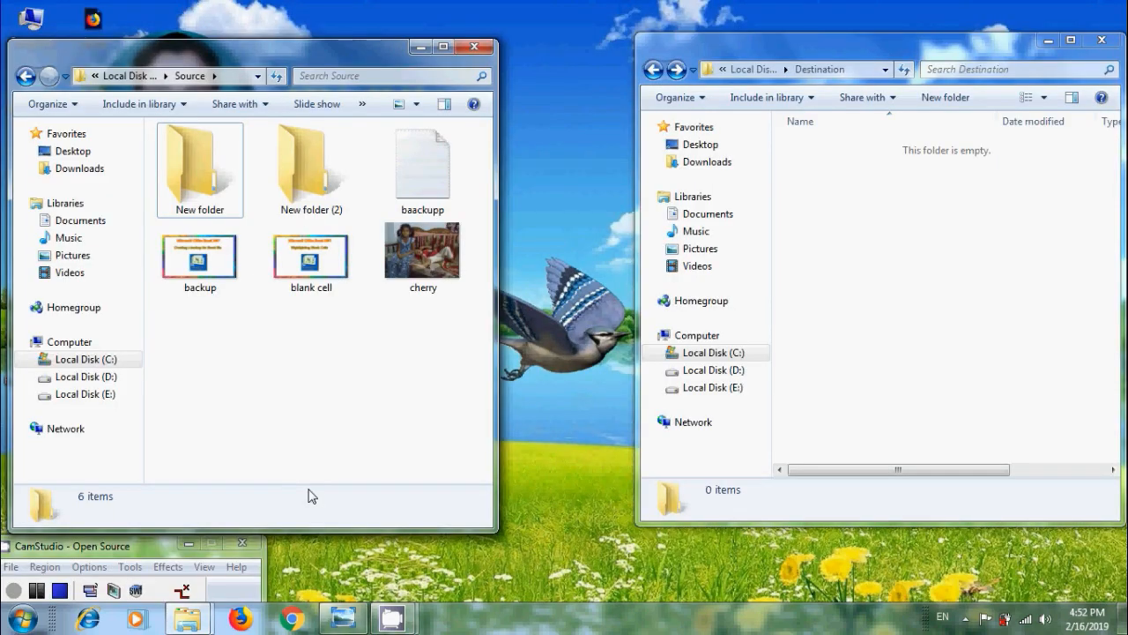
# Reveal the Destination folder's full path and bring up the Start menu program list.
pyautogui.click(168, 76)
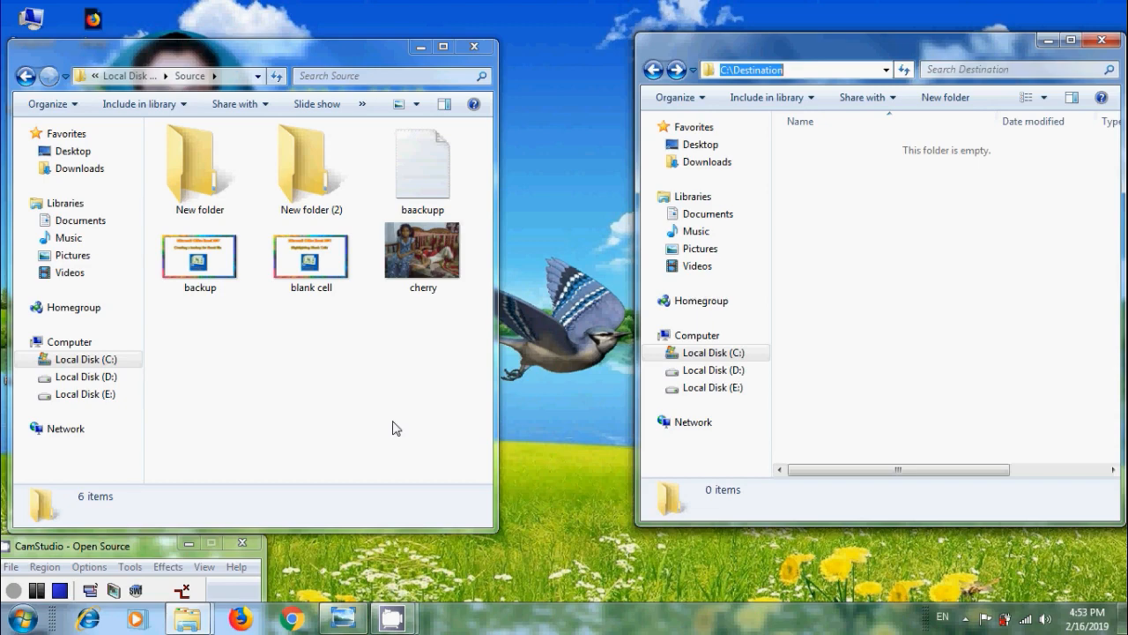
pyautogui.click(16, 617)
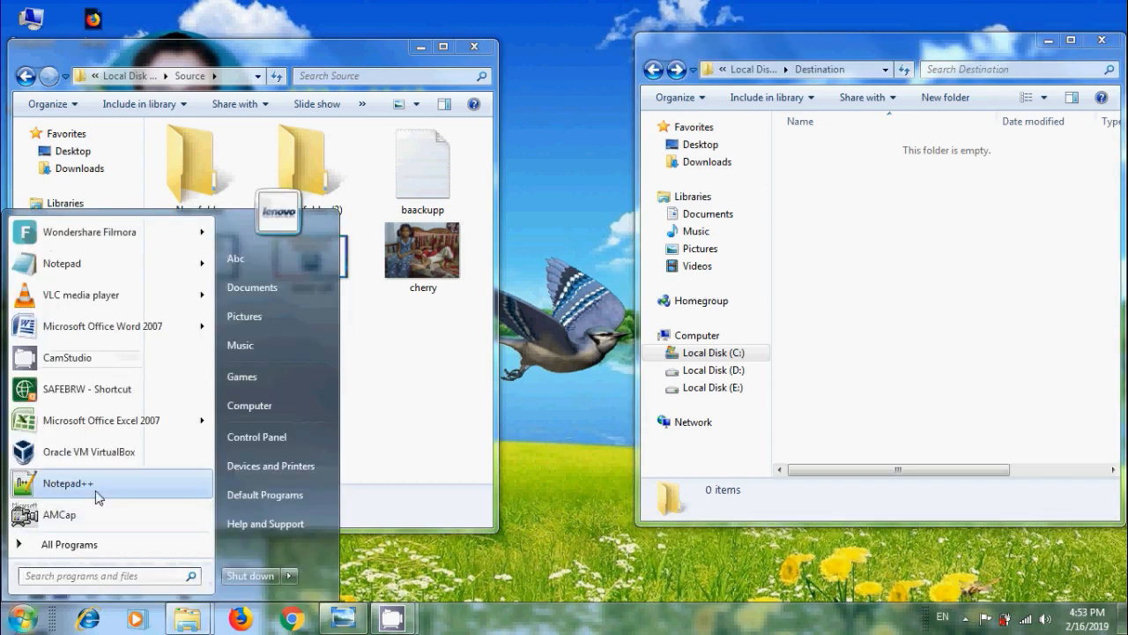
# Start a Notepad++ script with robocopy "C:\Source" as the command's source path.
pyautogui.click(67, 483)
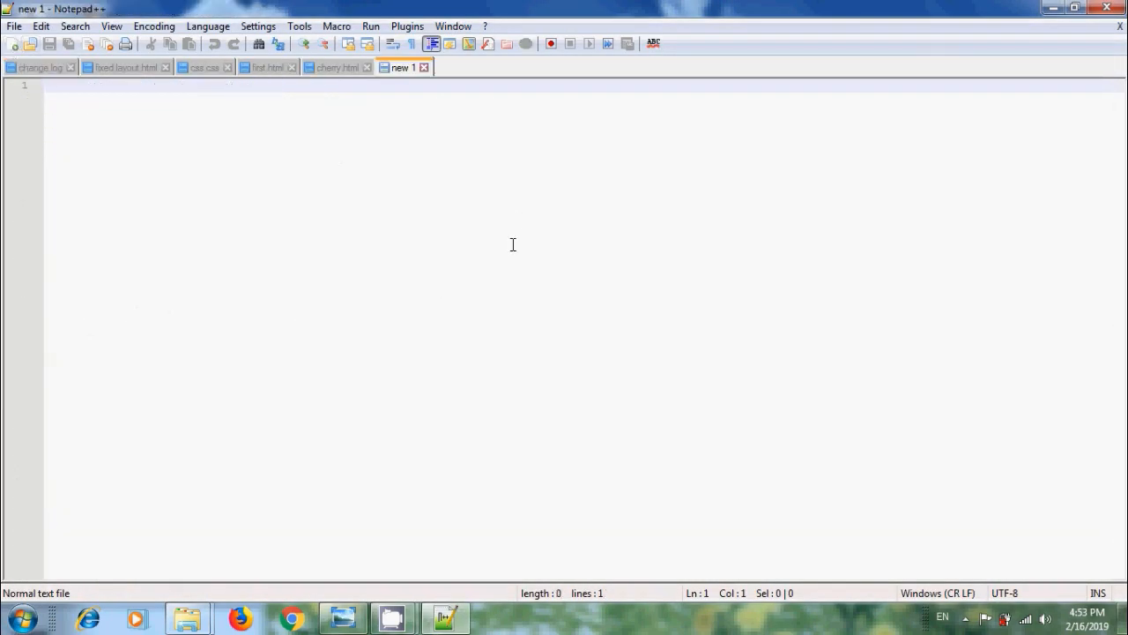
pyautogui.write('robo')
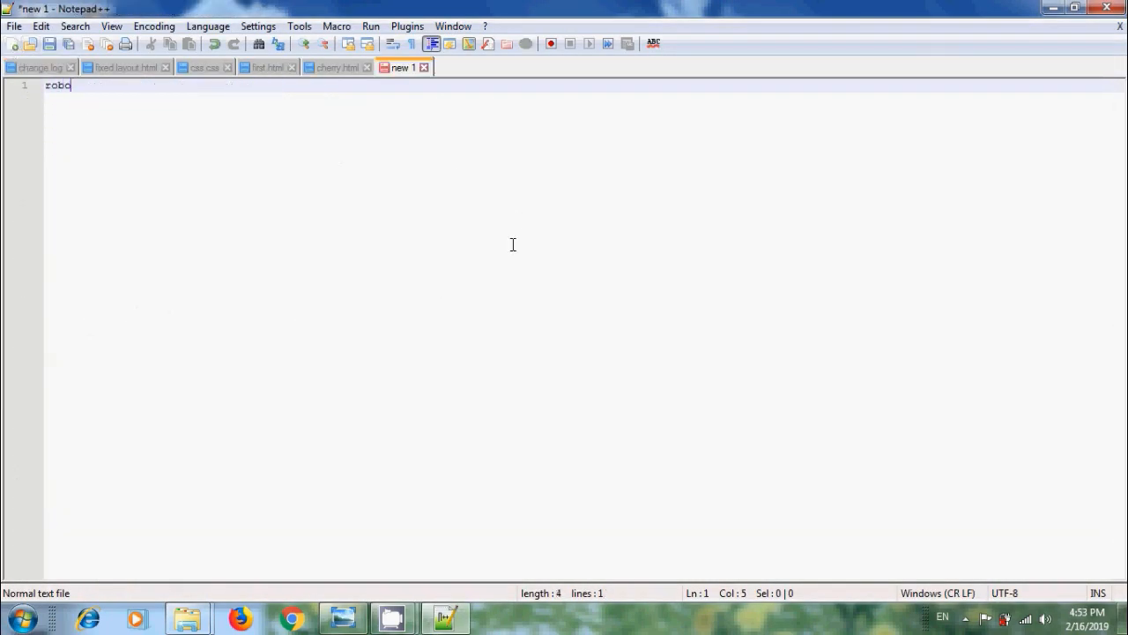
pyautogui.write('copy')
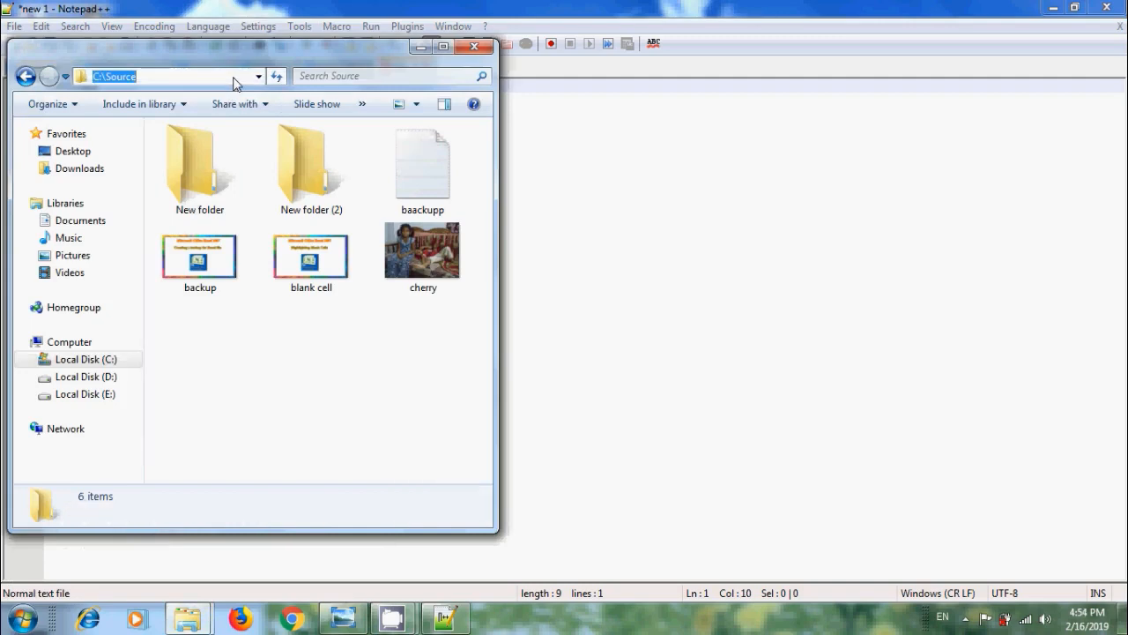
pyautogui.moveTo(585, 215)
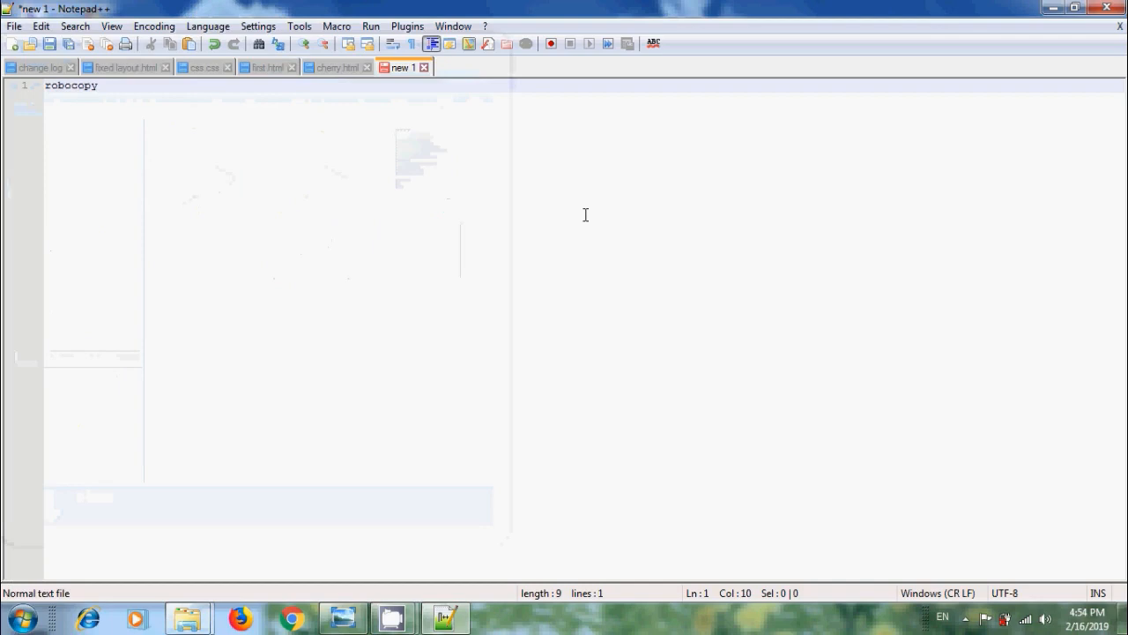
pyautogui.write('"C:\\Source"')
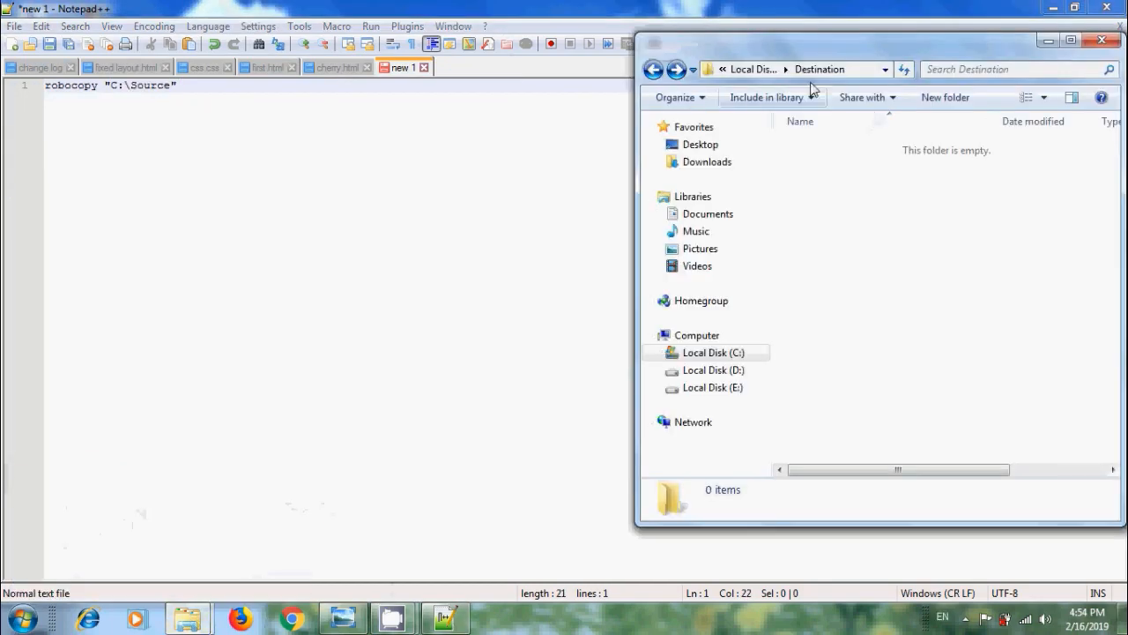
# Complete the command with "C:\Destination" and add a pause line below it.
pyautogui.click(776, 68)
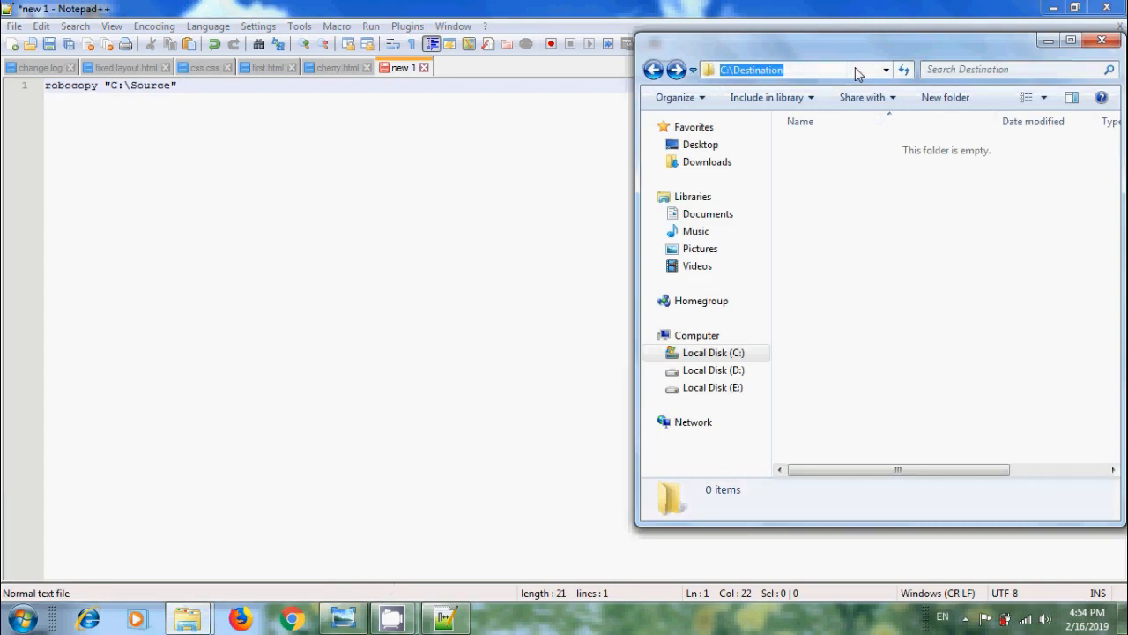
pyautogui.click(237, 109)
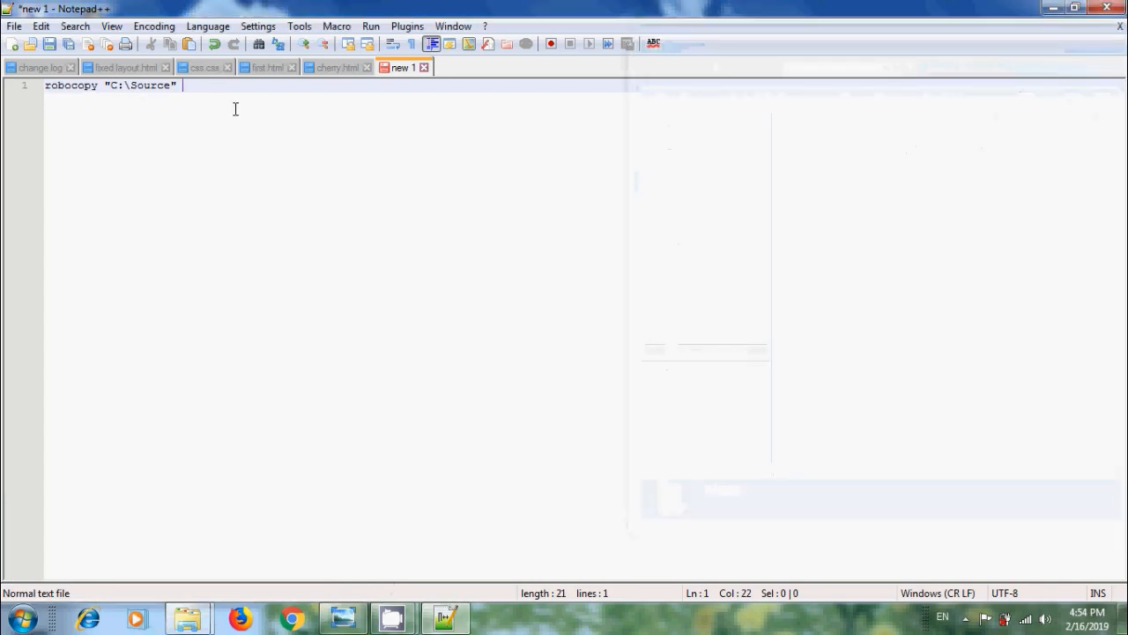
pyautogui.write('"C:\\Destination')
pyautogui.write('pa')
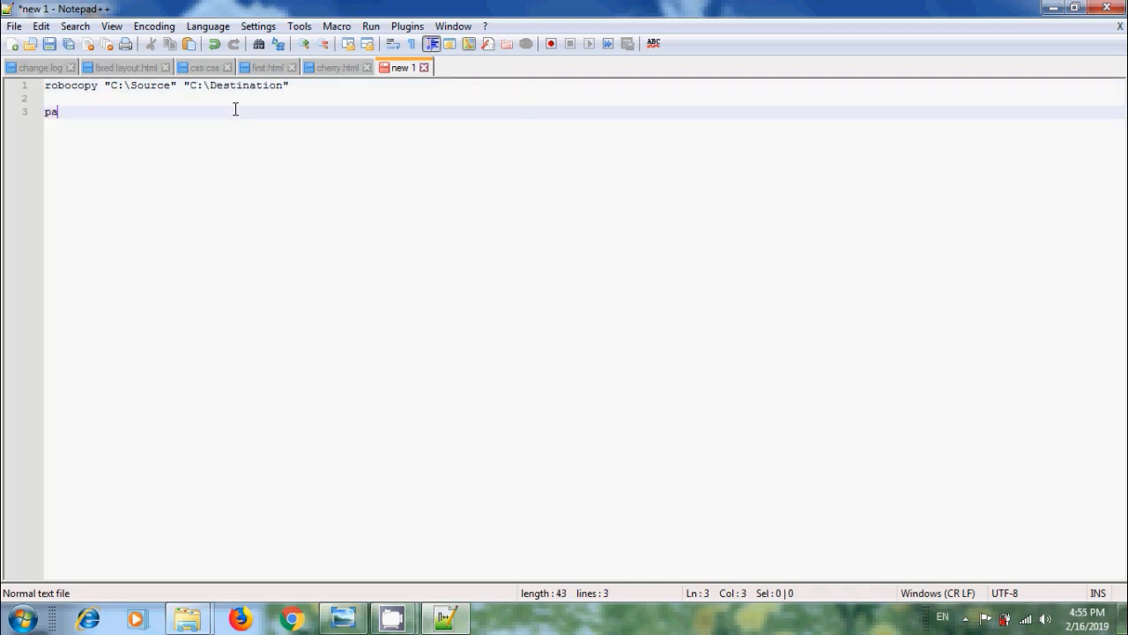
pyautogui.write('use')
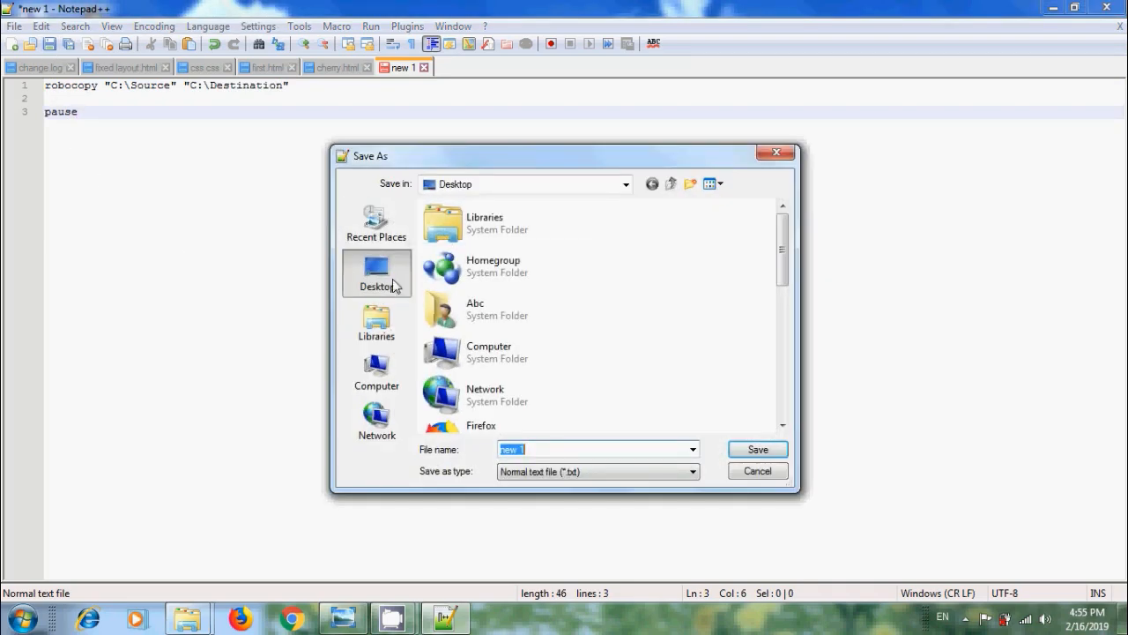
pyautogui.moveTo(679, 490)
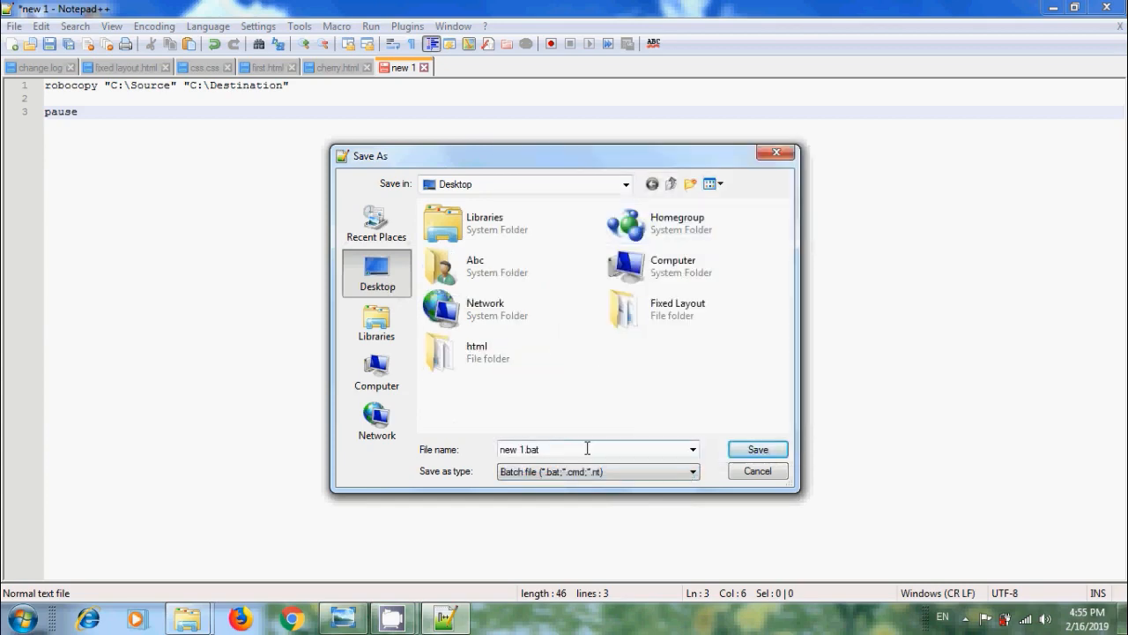
# Save the script to the Desktop as the batch file Cherry.
pyautogui.write('Cherry')
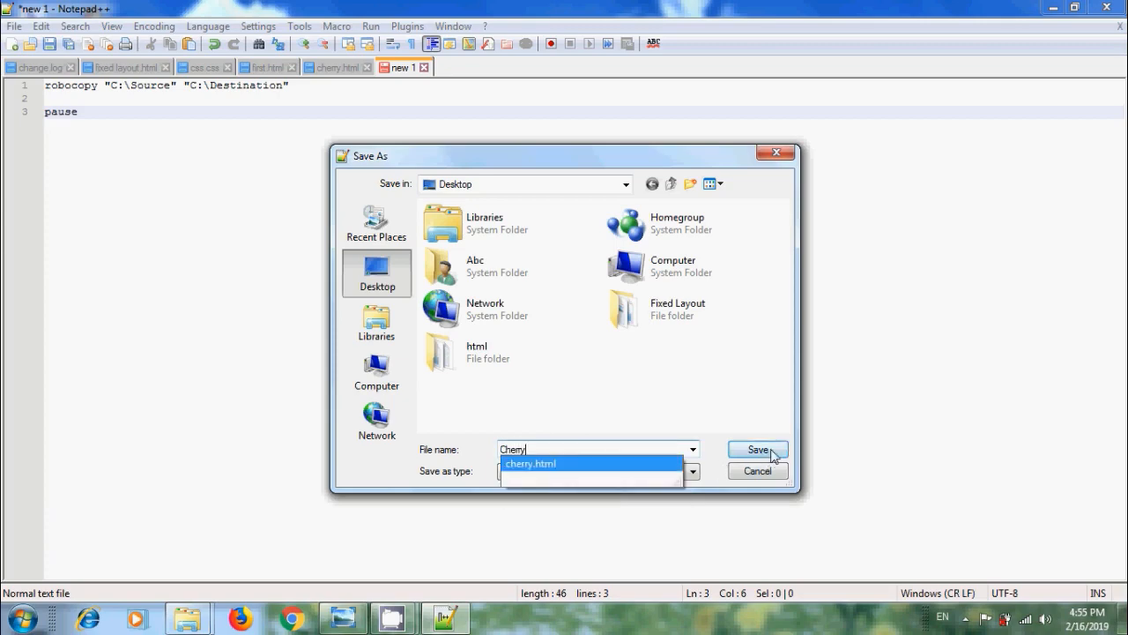
pyautogui.click(757, 450)
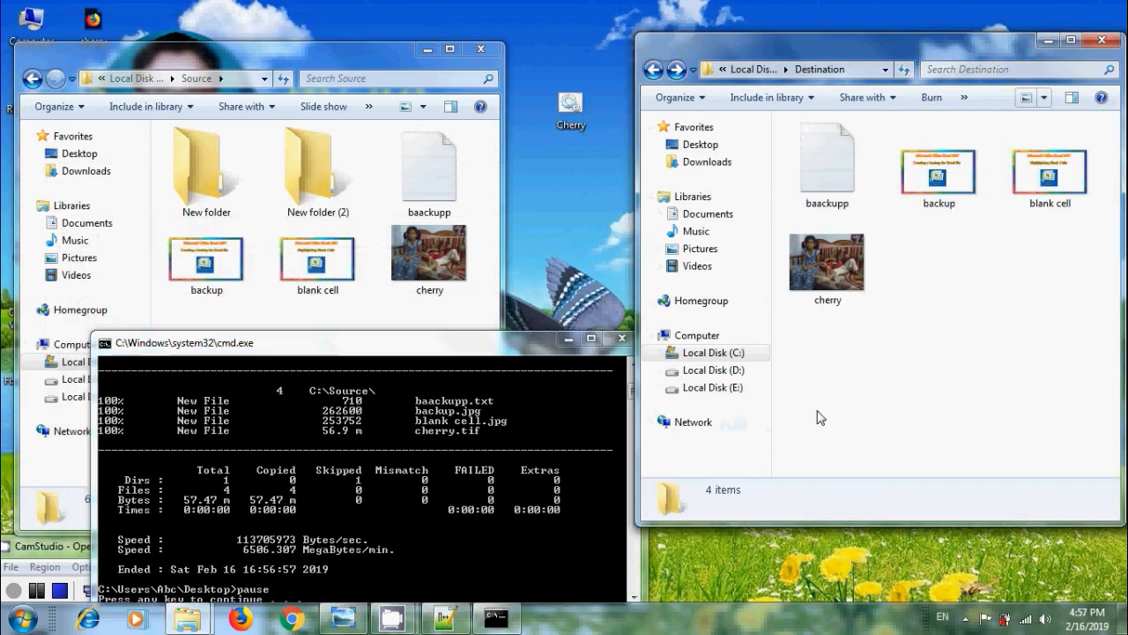
# Dismiss the finished robocopy command window after the four files are copied.
pyautogui.click(621, 338)
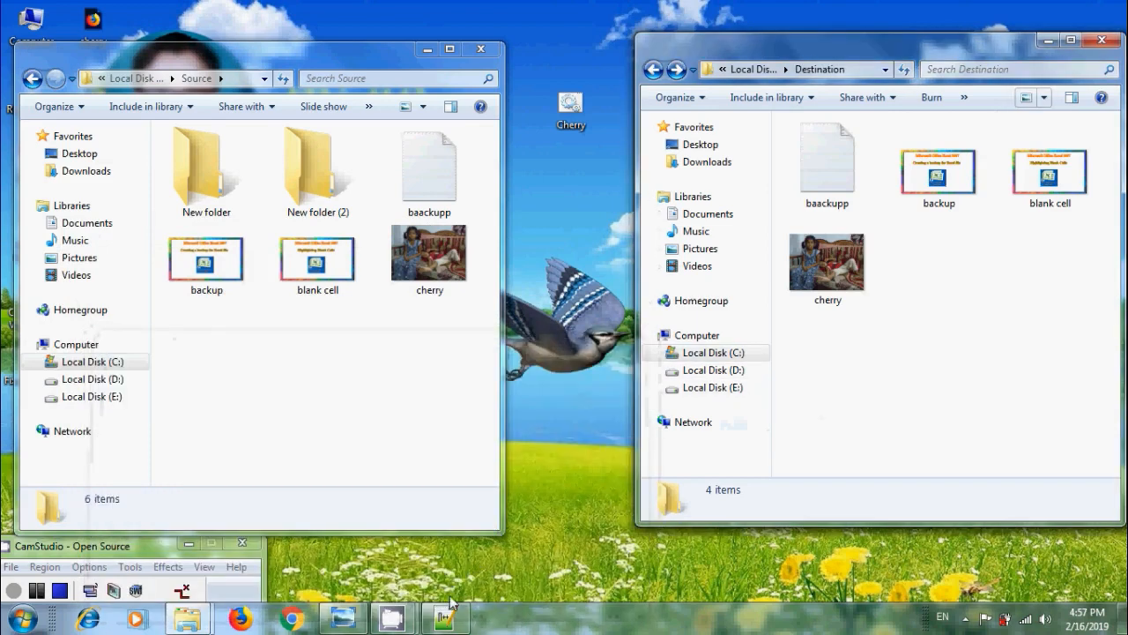
# Append the /e switch to the robocopy line so subfolders are copied too.
pyautogui.click(445, 617)
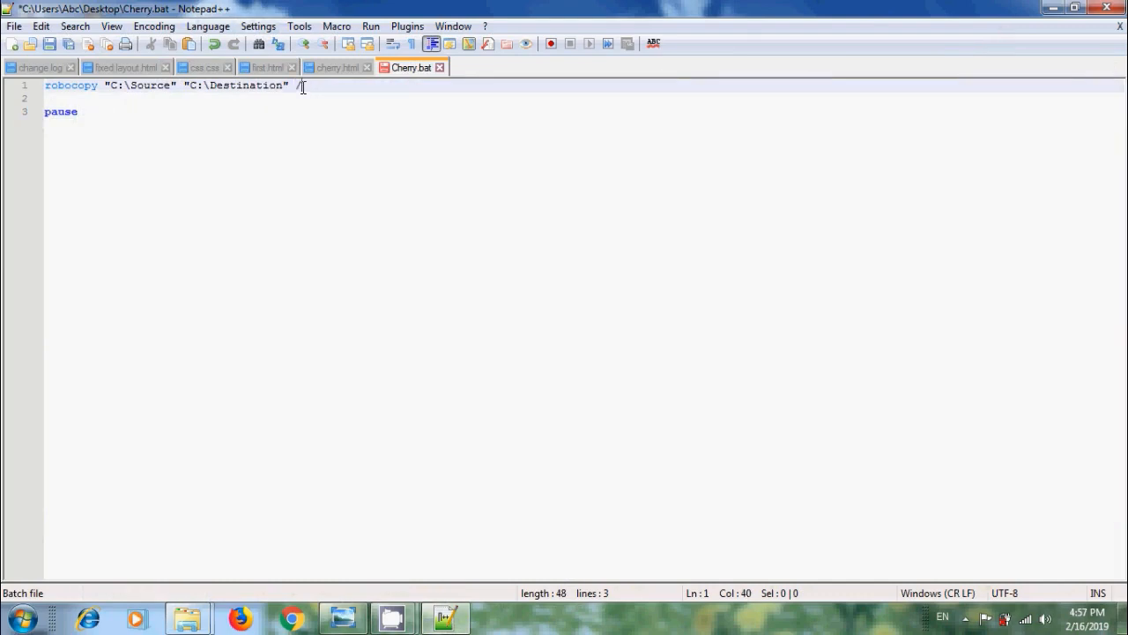
pyautogui.write('e')
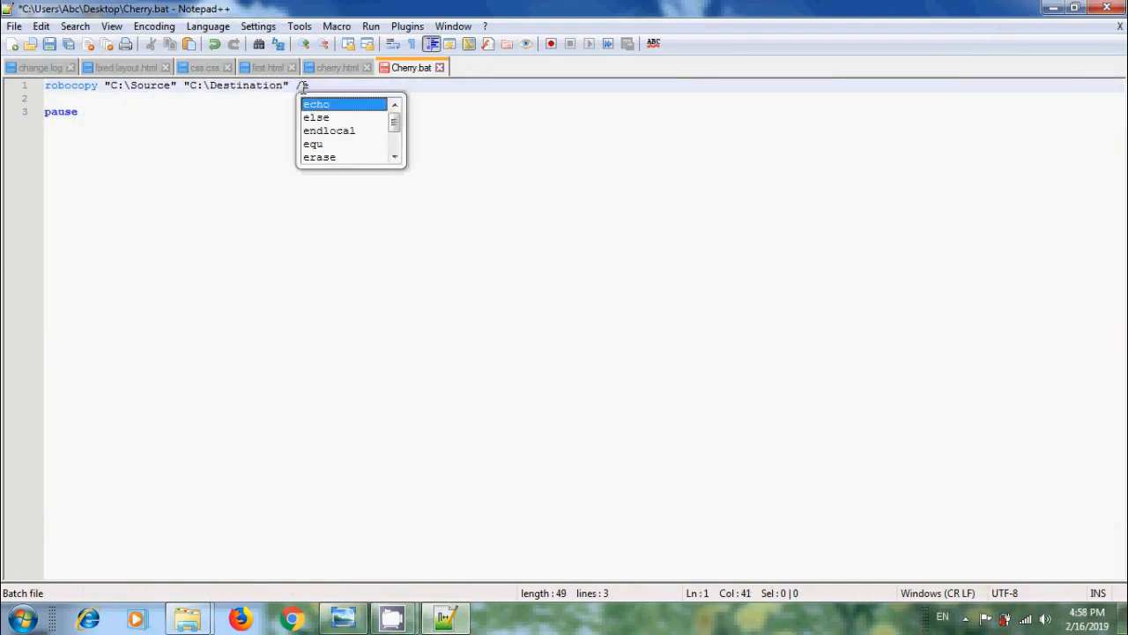
pyautogui.write('e')
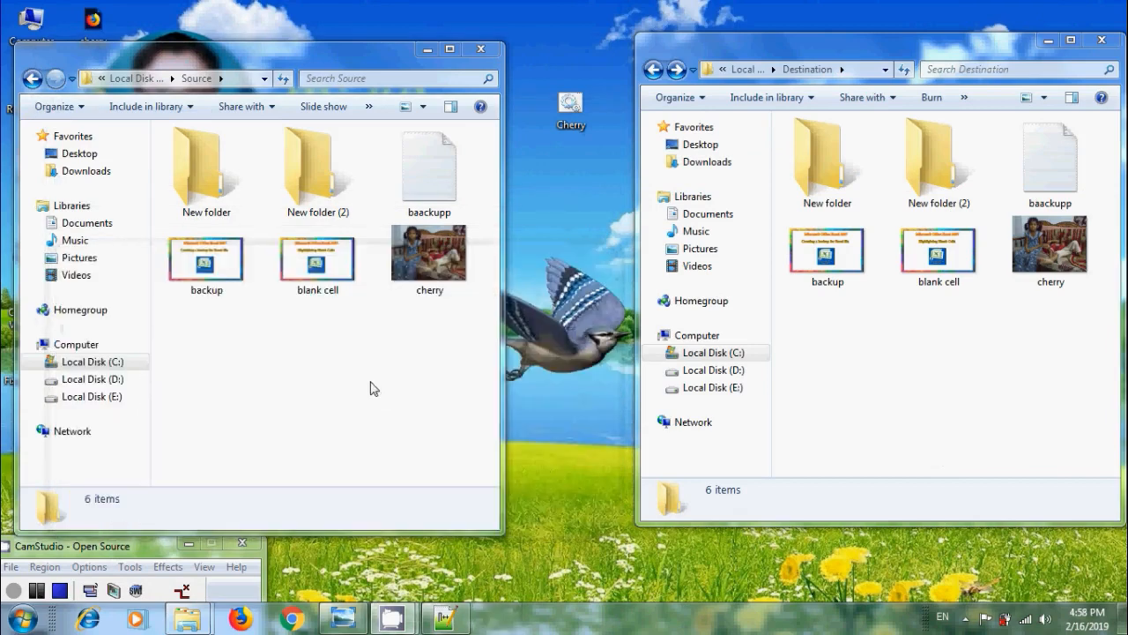
# Add duplicate items to Destination, then append /purge after /e in Cherry.bat.
pyautogui.rightClick(826, 255)
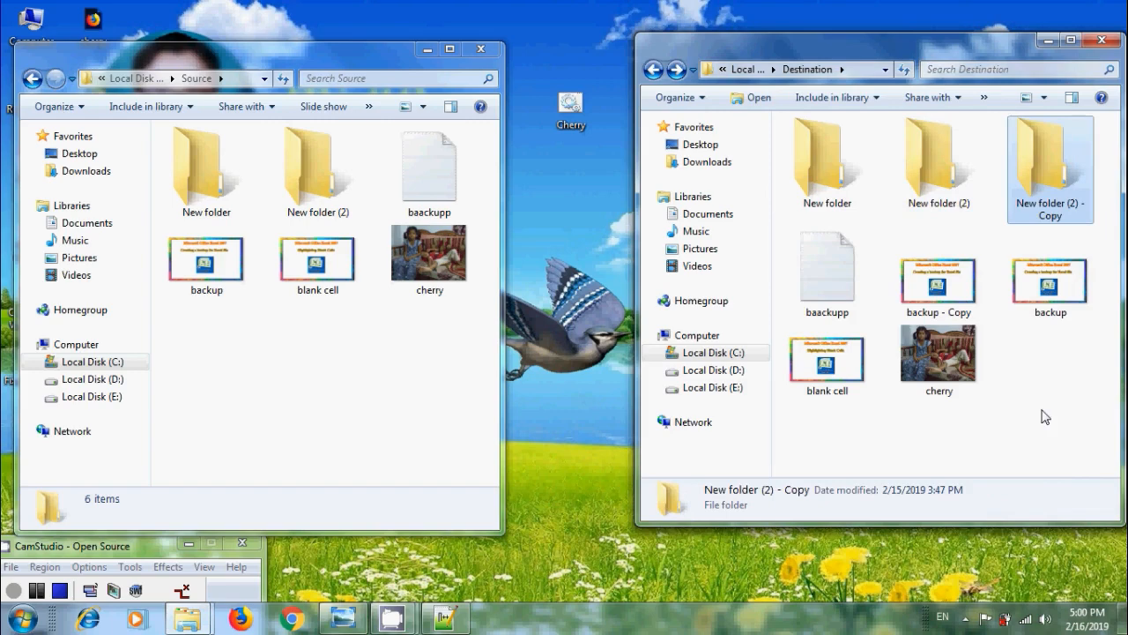
pyautogui.moveTo(536, 596)
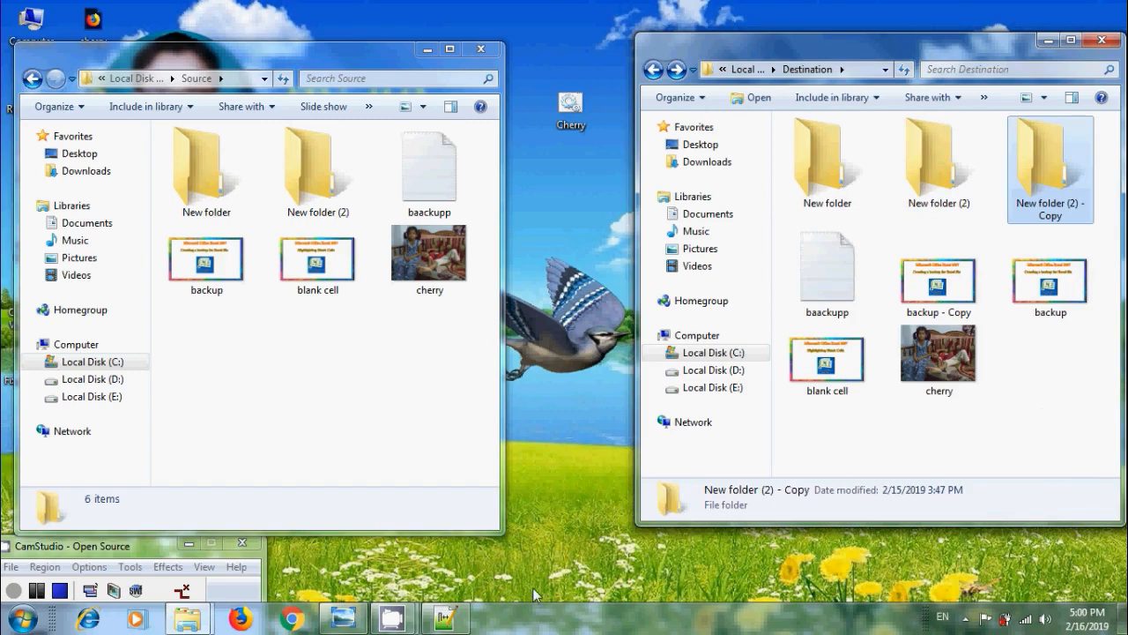
pyautogui.click(444, 617)
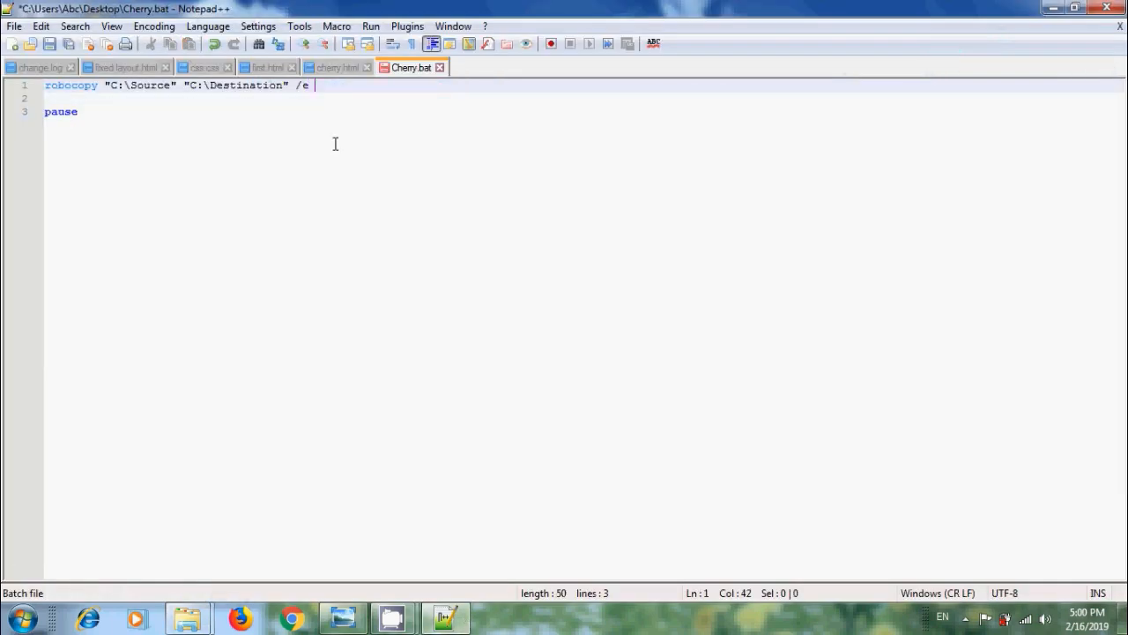
pyautogui.write('/pu')
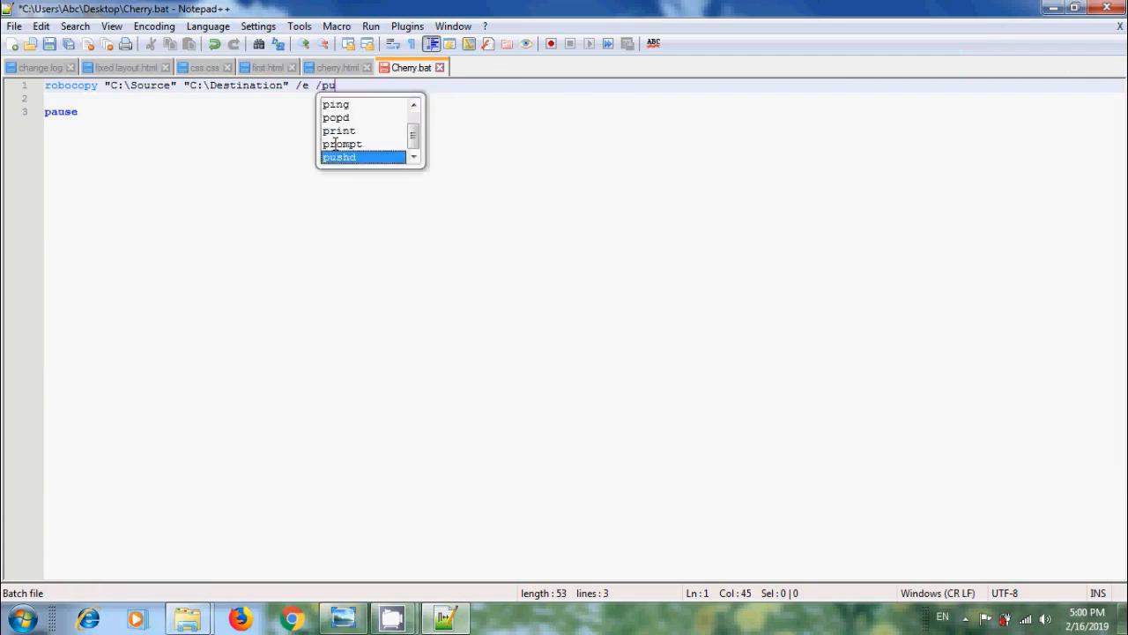
pyautogui.write('rge')
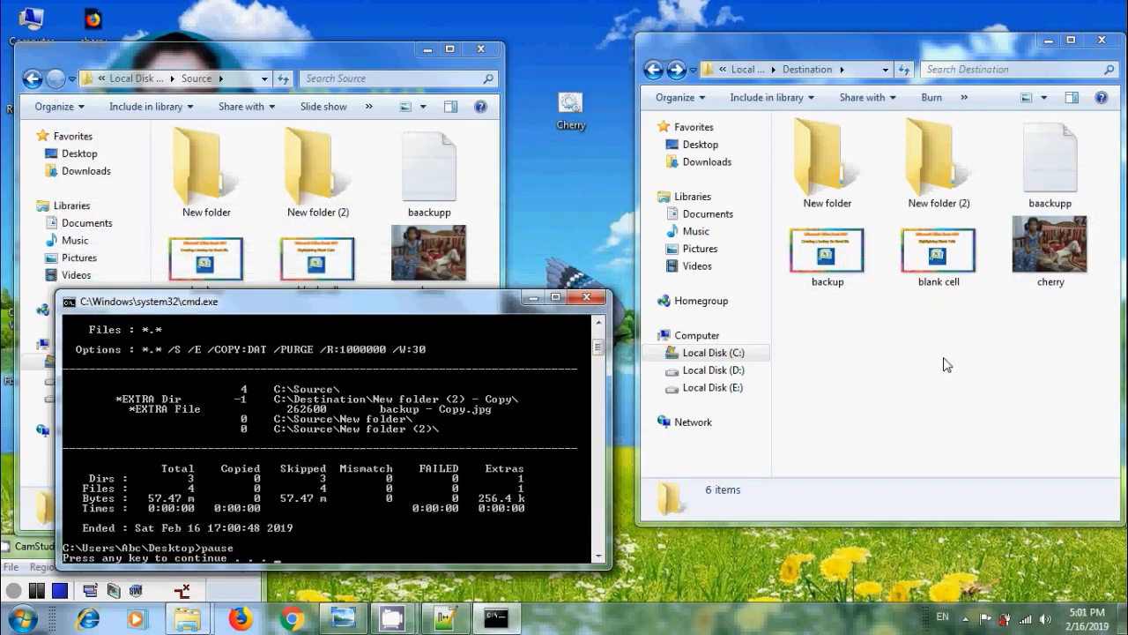
pyautogui.moveTo(945, 397)
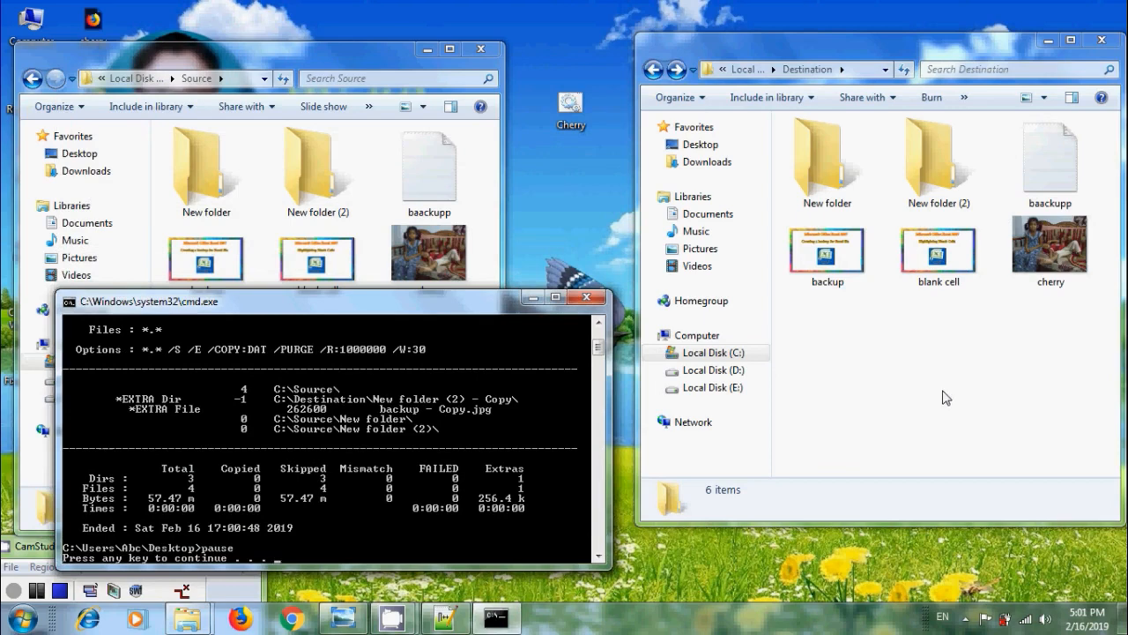
# Create a new bitmap in Source, then delete /purge from the robocopy line and save.
pyautogui.click(827, 250)
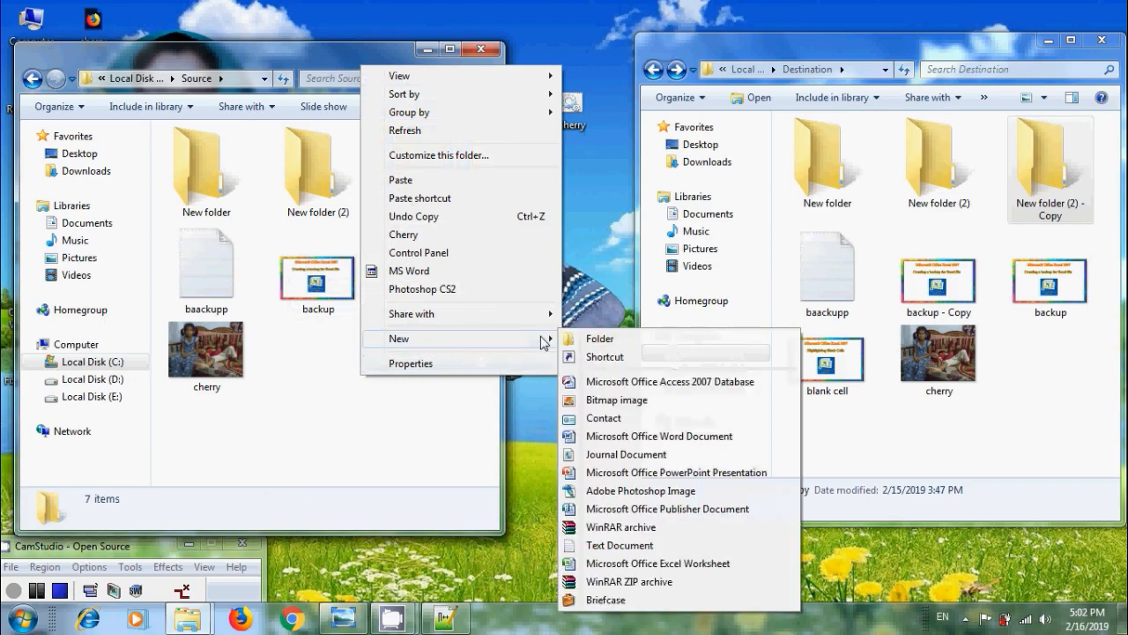
pyautogui.click(617, 398)
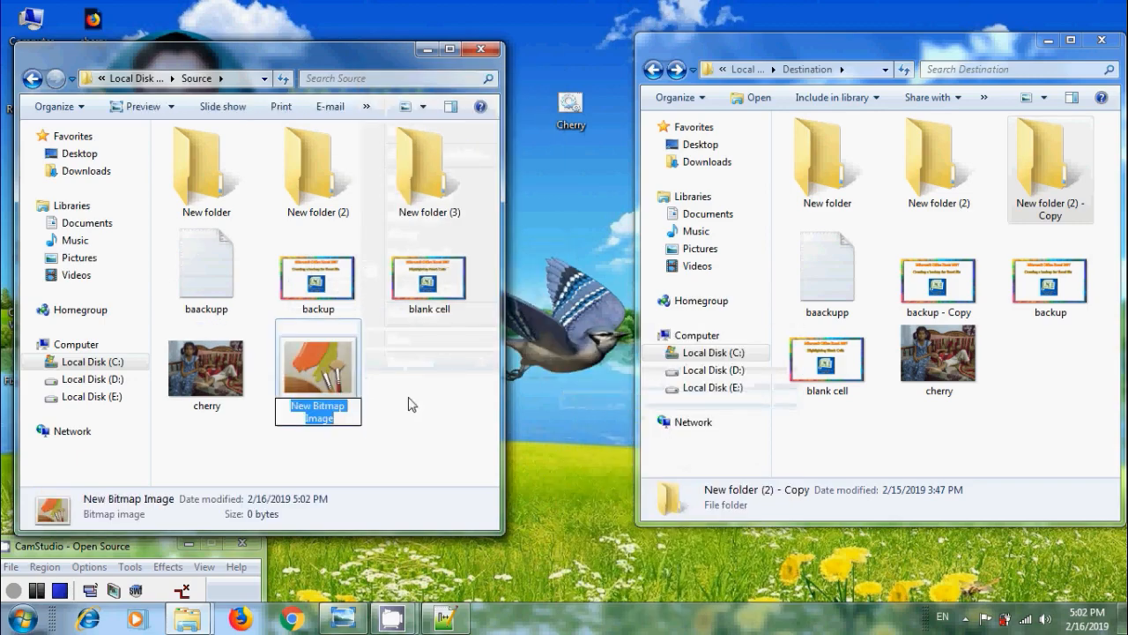
pyautogui.click(444, 617)
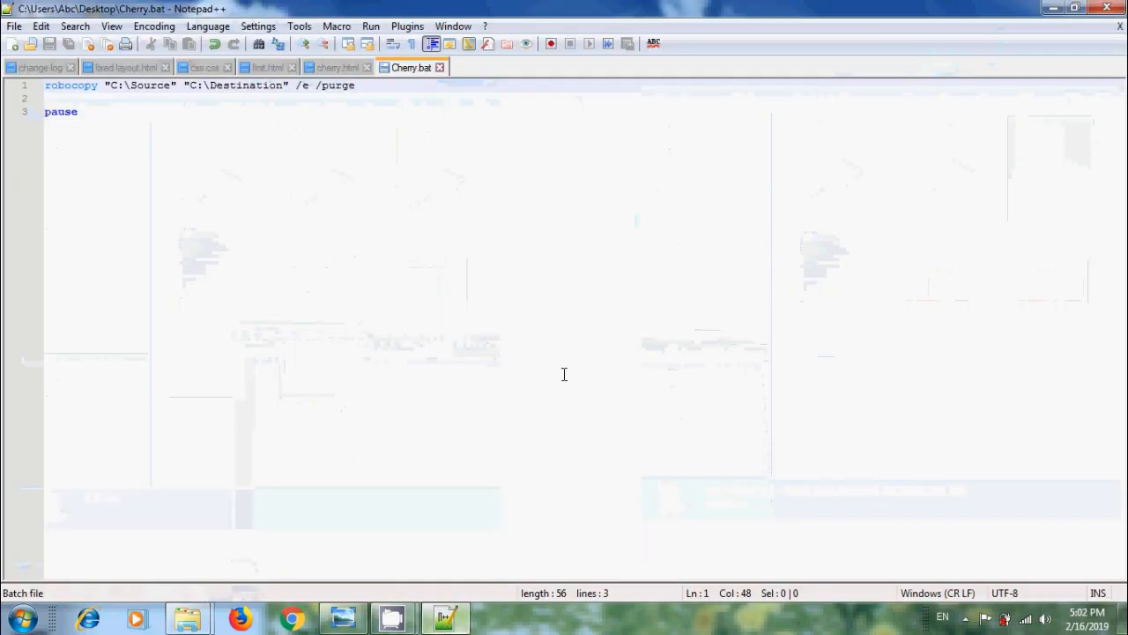
pyautogui.press('BackSpace')
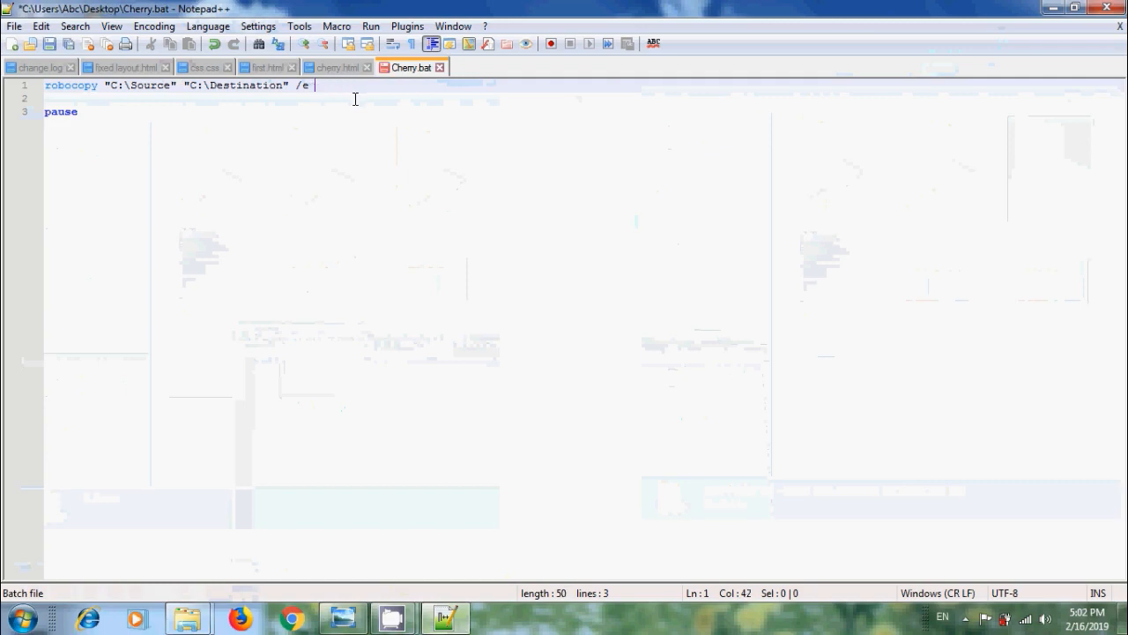
pyautogui.click(49, 44)
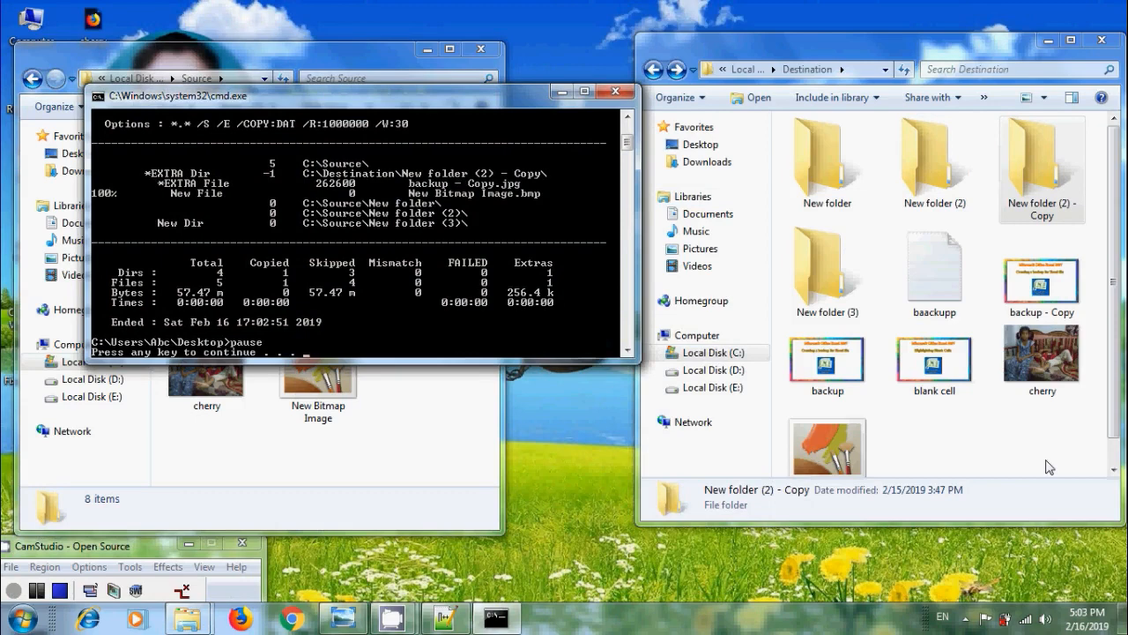
pyautogui.moveTo(1021, 462)
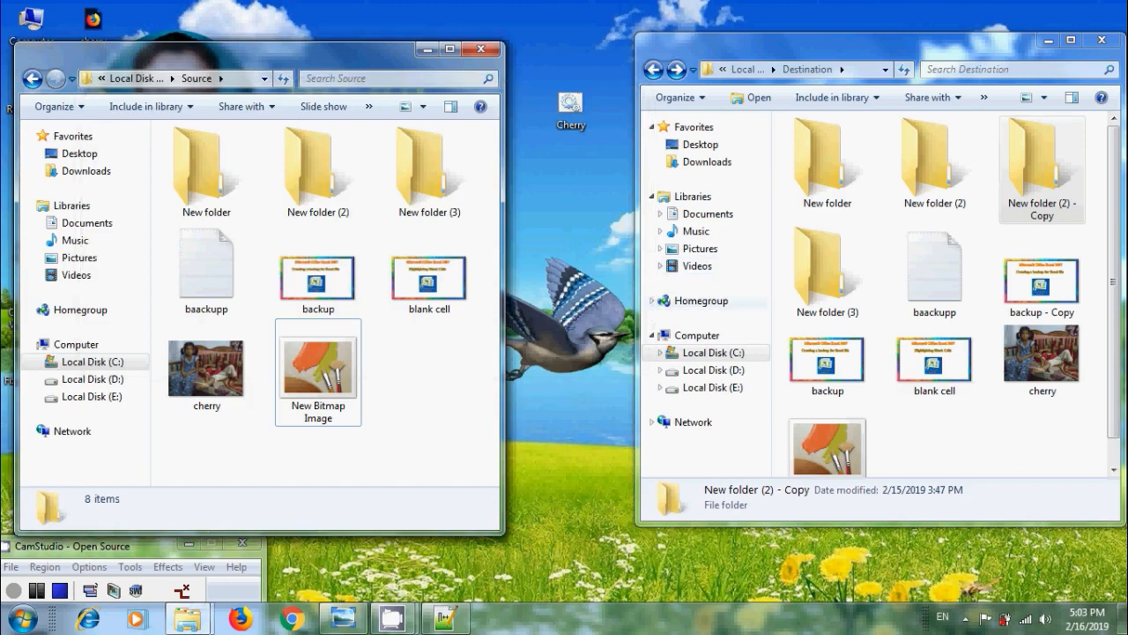
# Launch Task Scheduler via Control Panel's Administrative Tools.
pyautogui.click(11, 617)
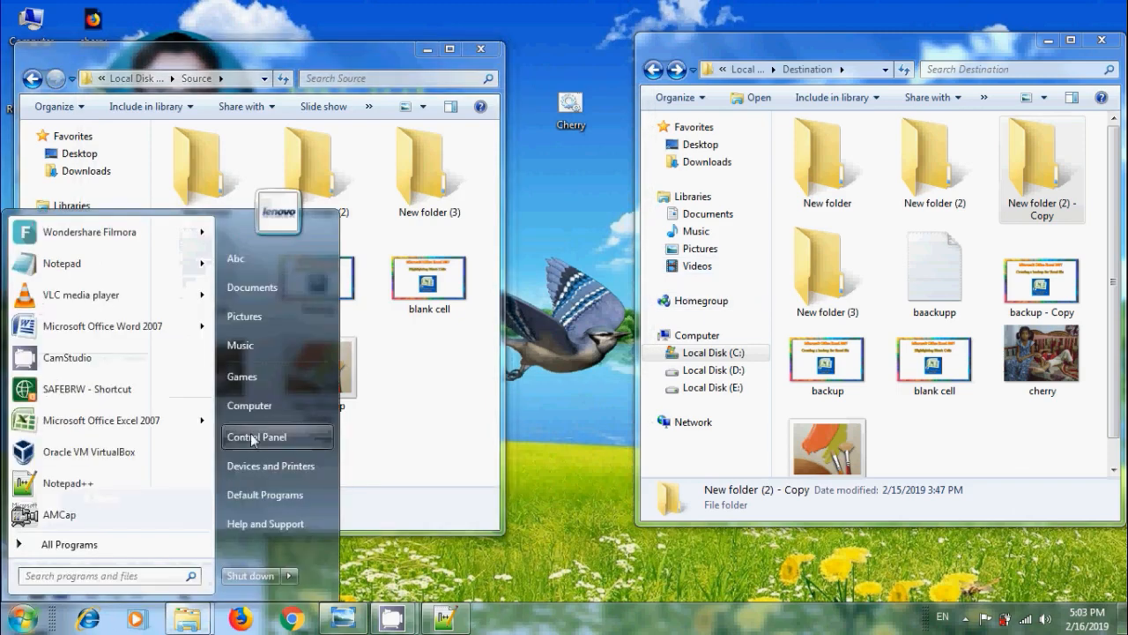
pyautogui.click(258, 438)
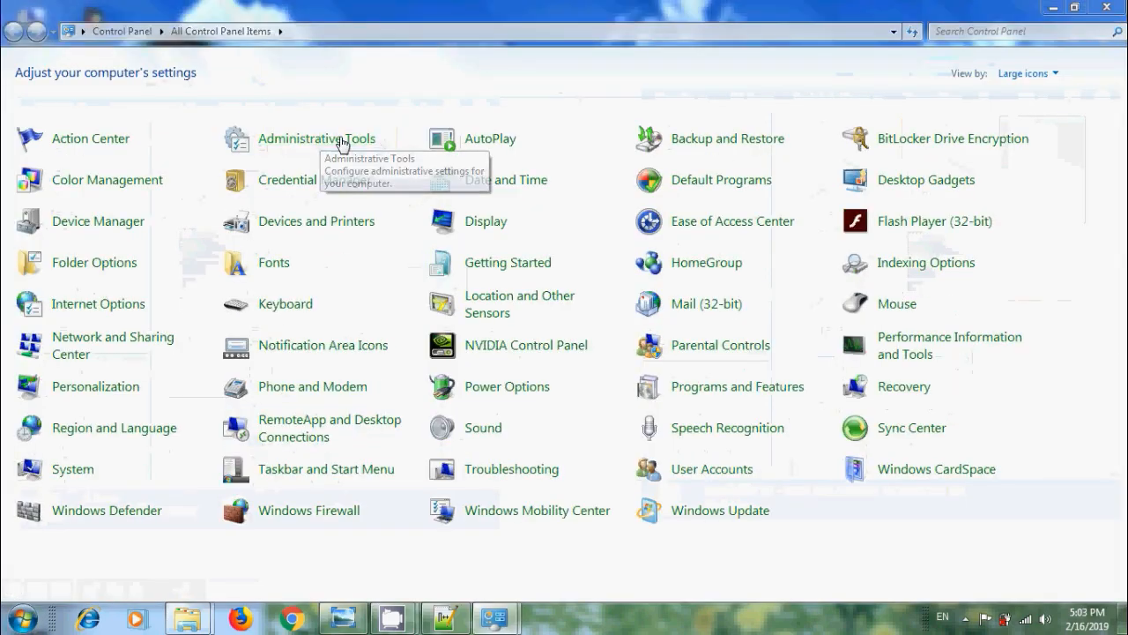
pyautogui.doubleClick(317, 137)
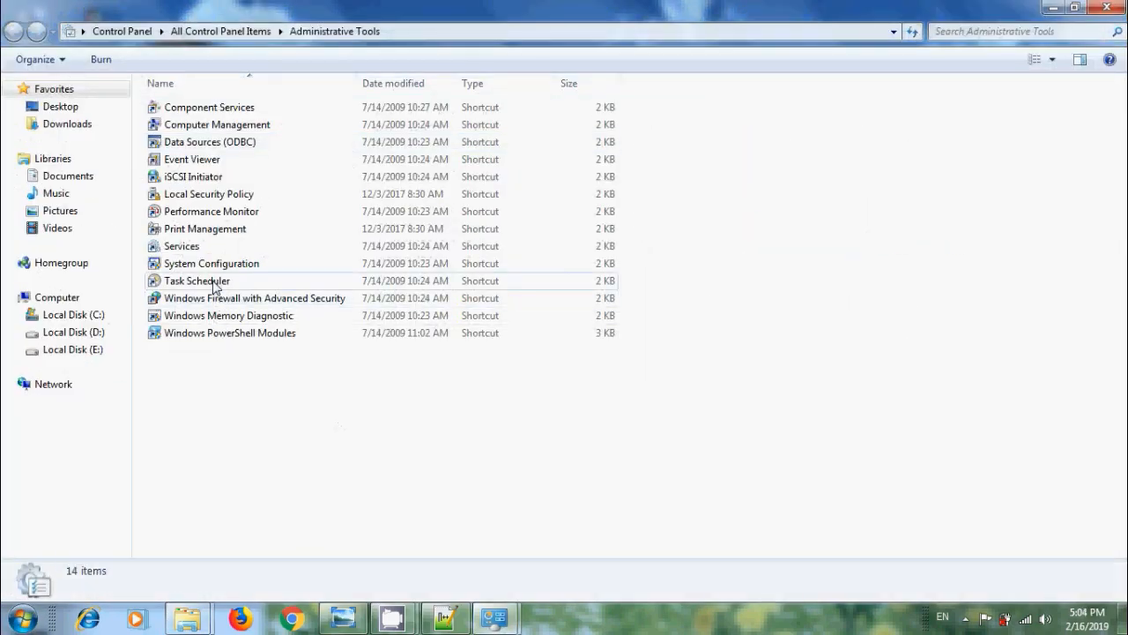
pyautogui.click(198, 281)
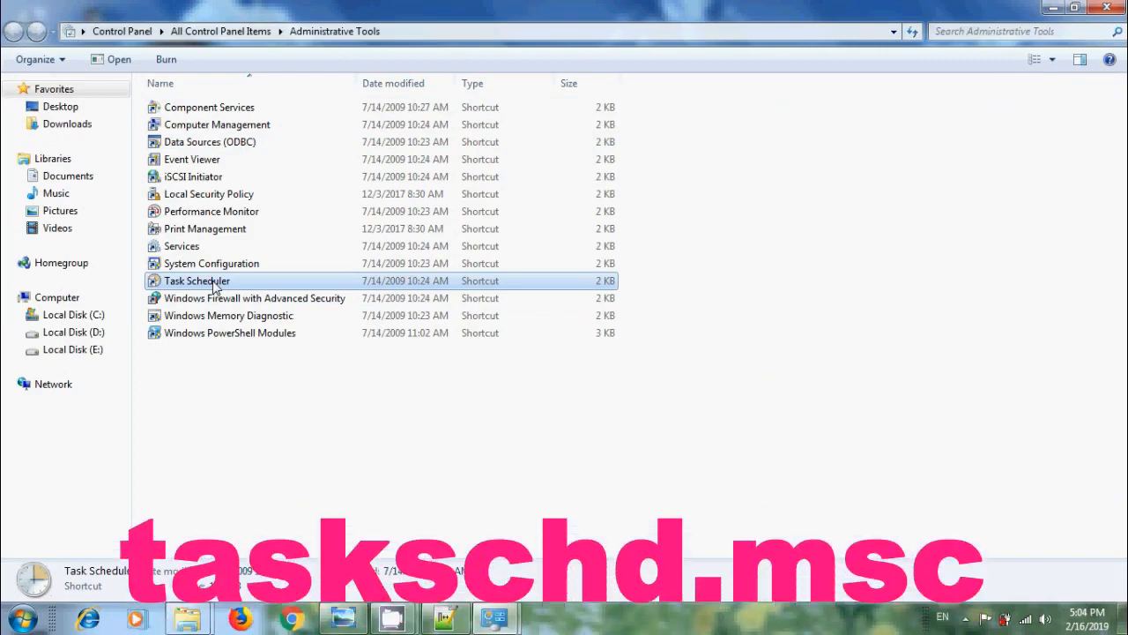
pyautogui.doubleClick(195, 281)
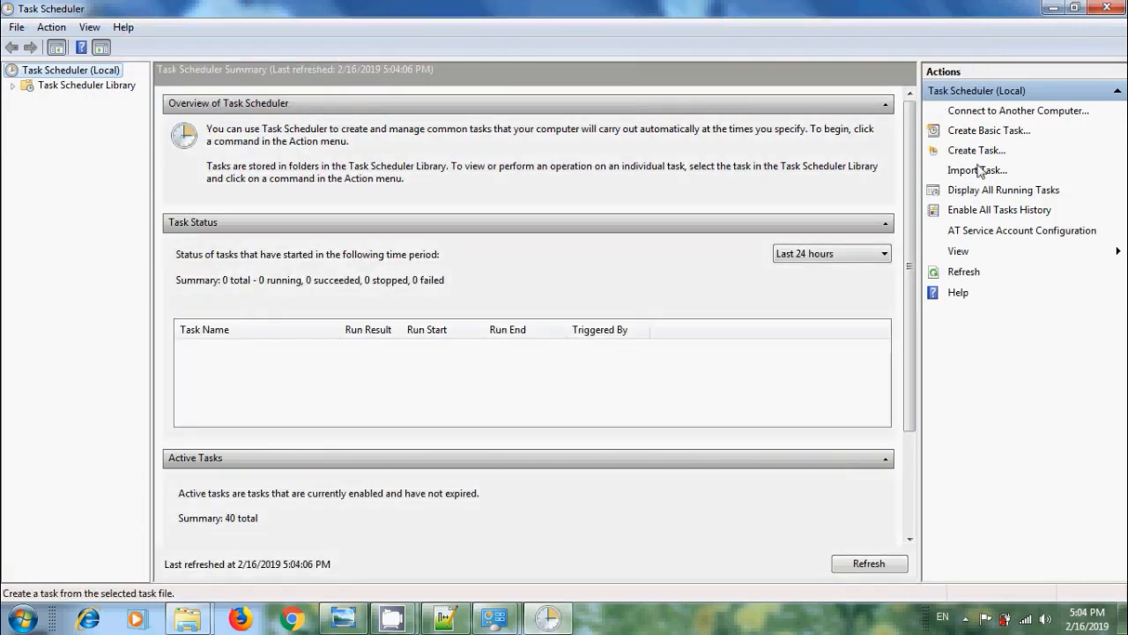
# Create a new task named Backupnow.
pyautogui.click(977, 150)
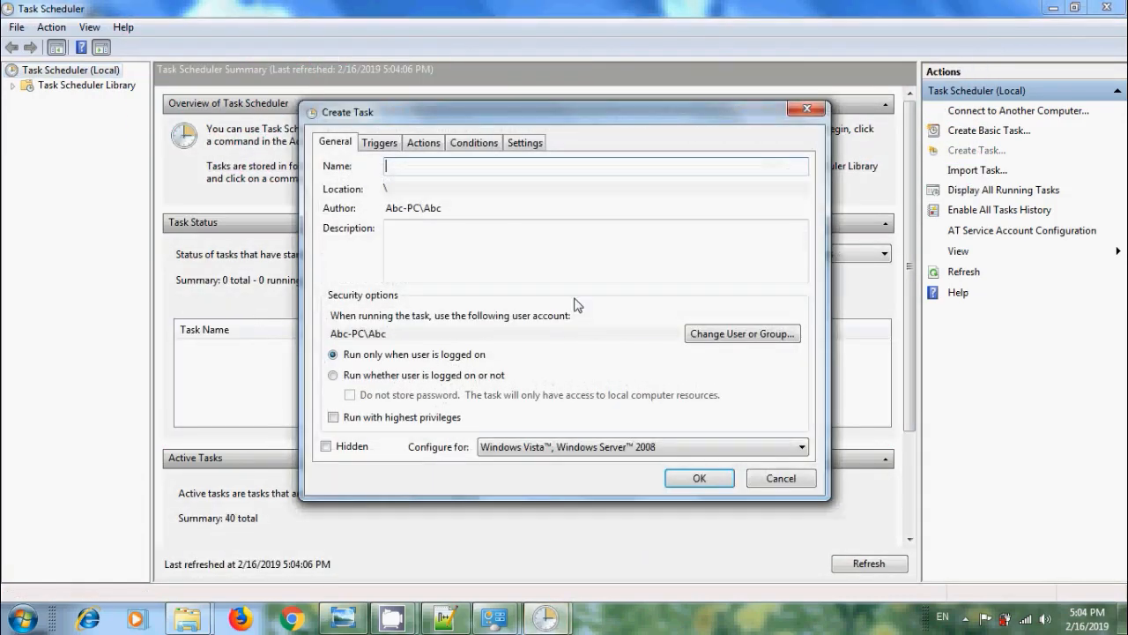
pyautogui.write('Ba')
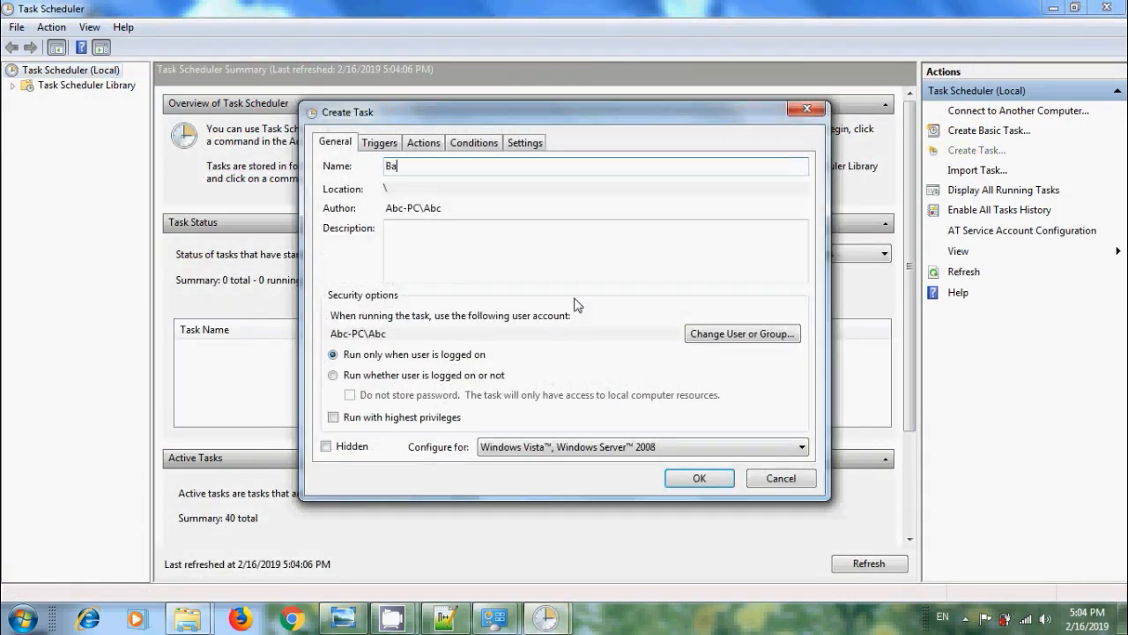
pyautogui.write('ckupno')
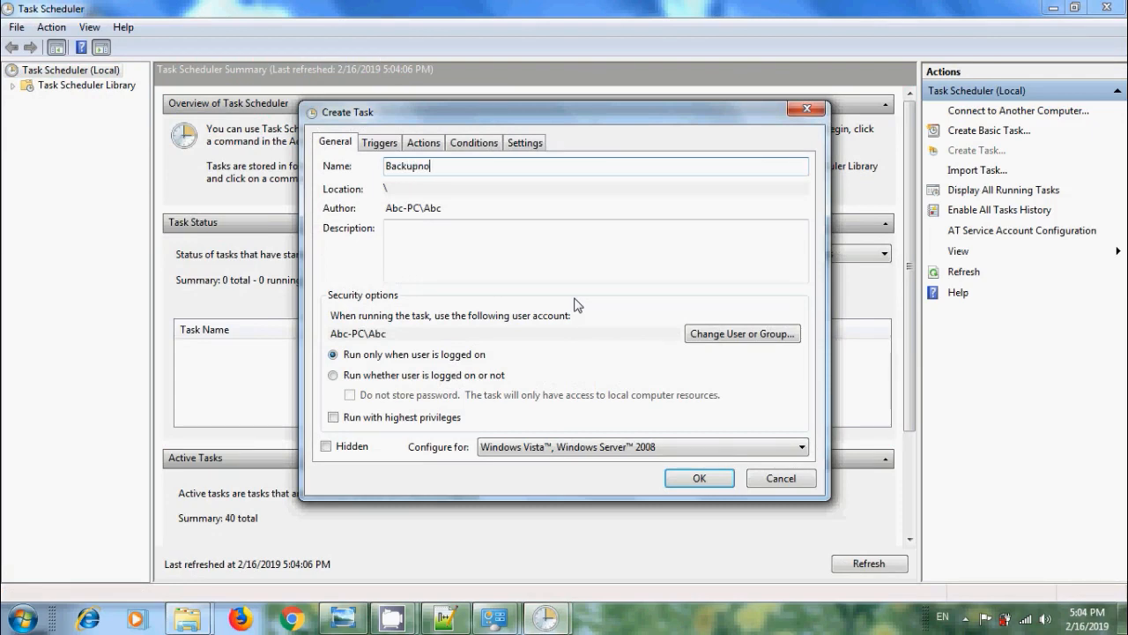
pyautogui.write('w')
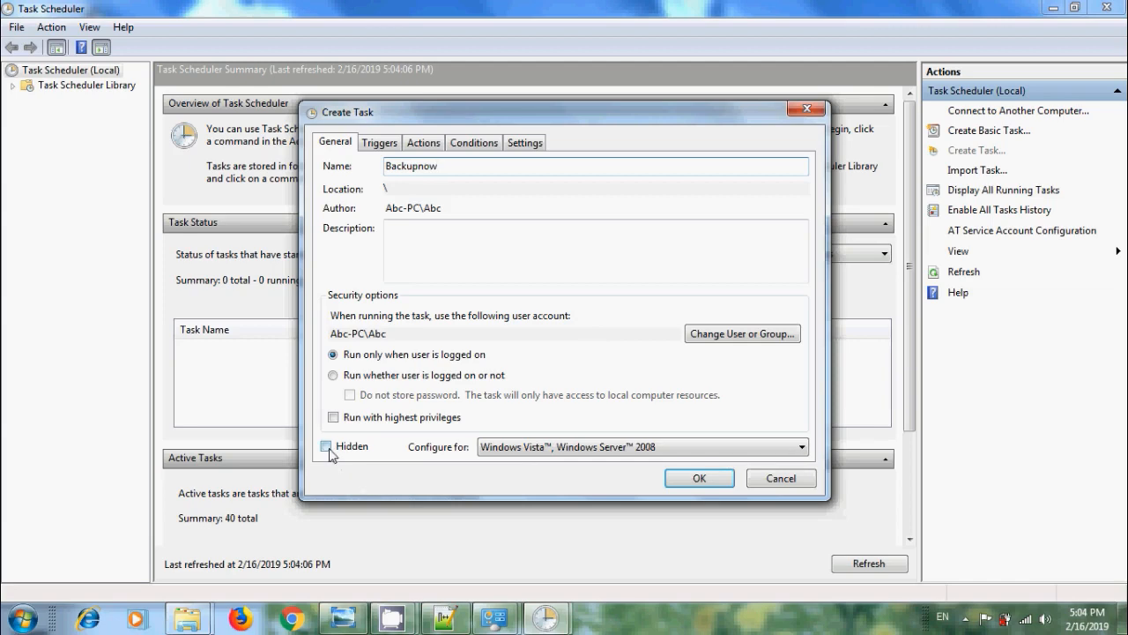
# Give the task a daily trigger starting at 5:08 PM.
pyautogui.click(379, 141)
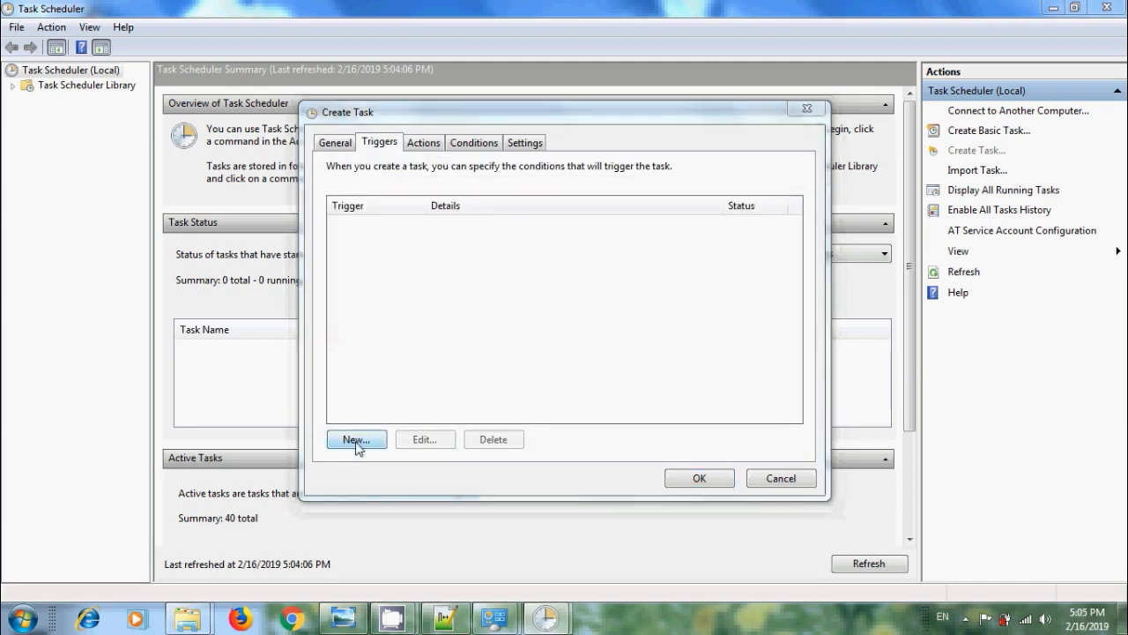
pyautogui.click(356, 439)
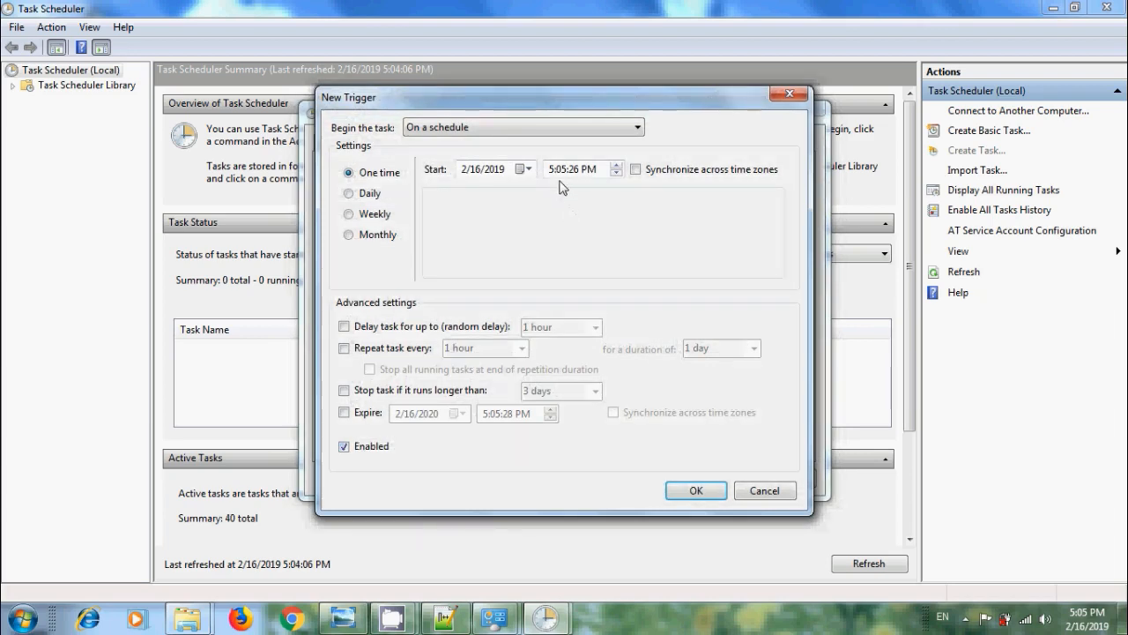
pyautogui.click(617, 166)
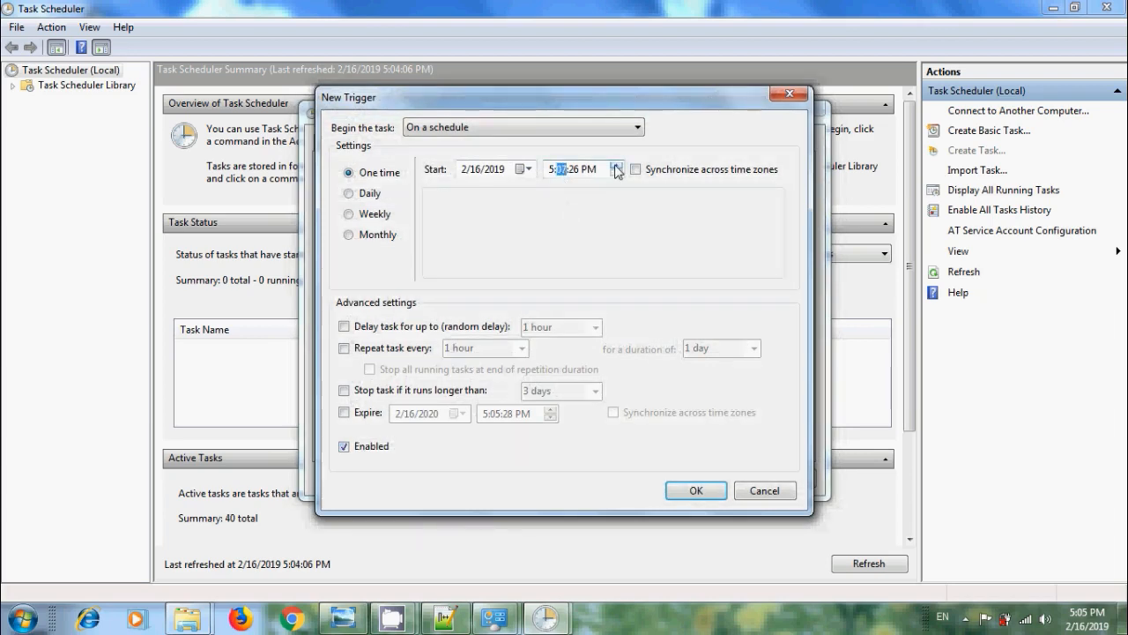
pyautogui.click(349, 192)
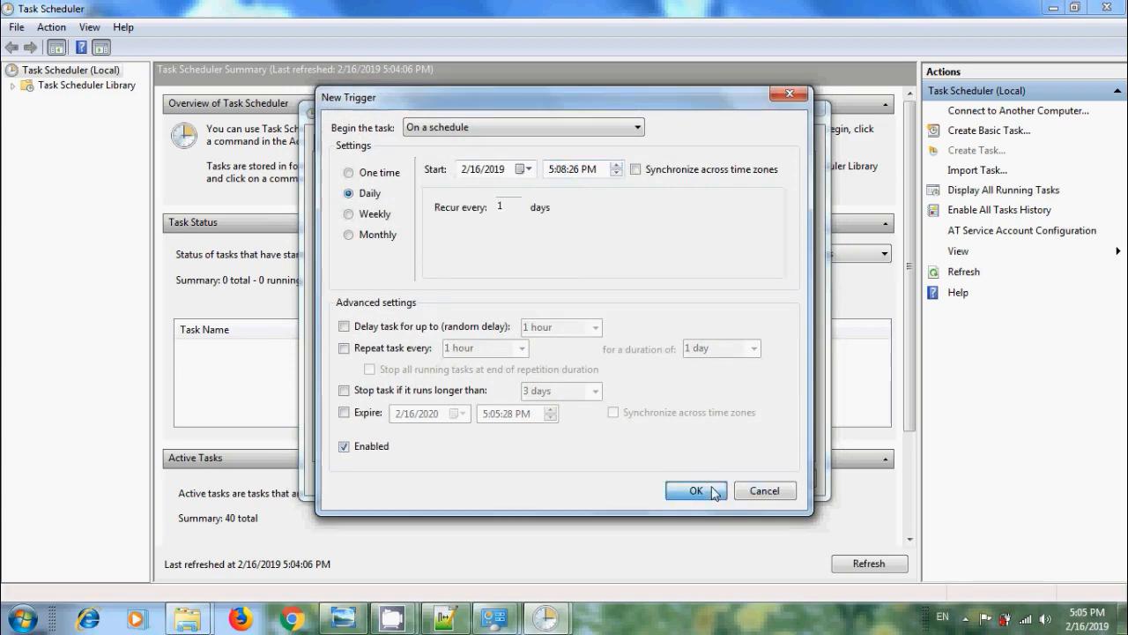
pyautogui.click(694, 490)
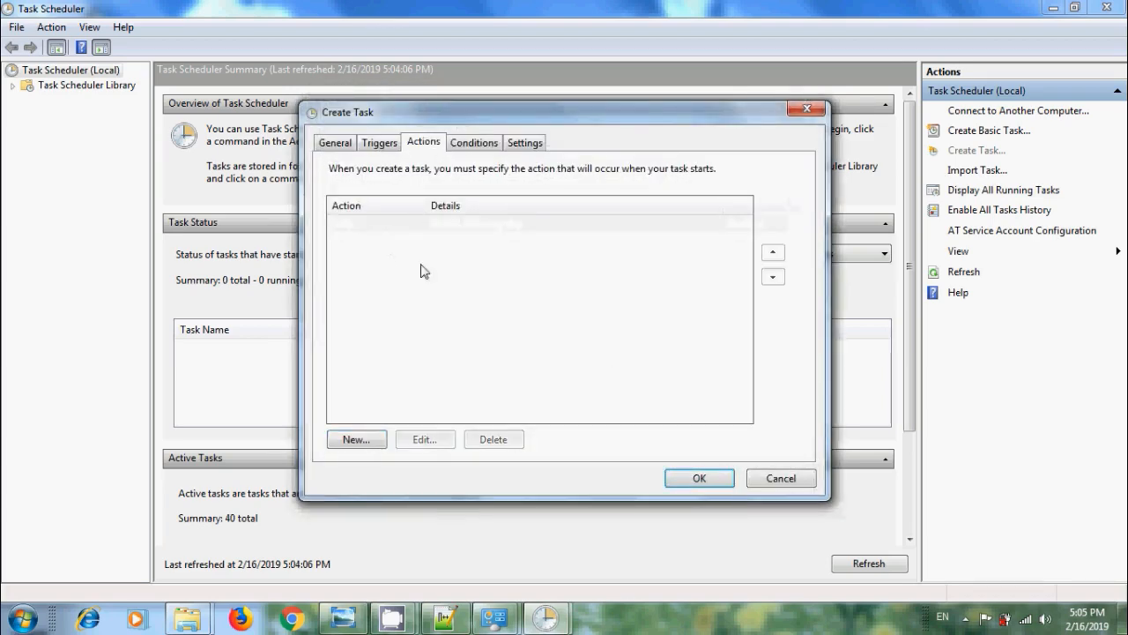
# Add an action that starts Cherry.bat from the Desktop.
pyautogui.click(356, 439)
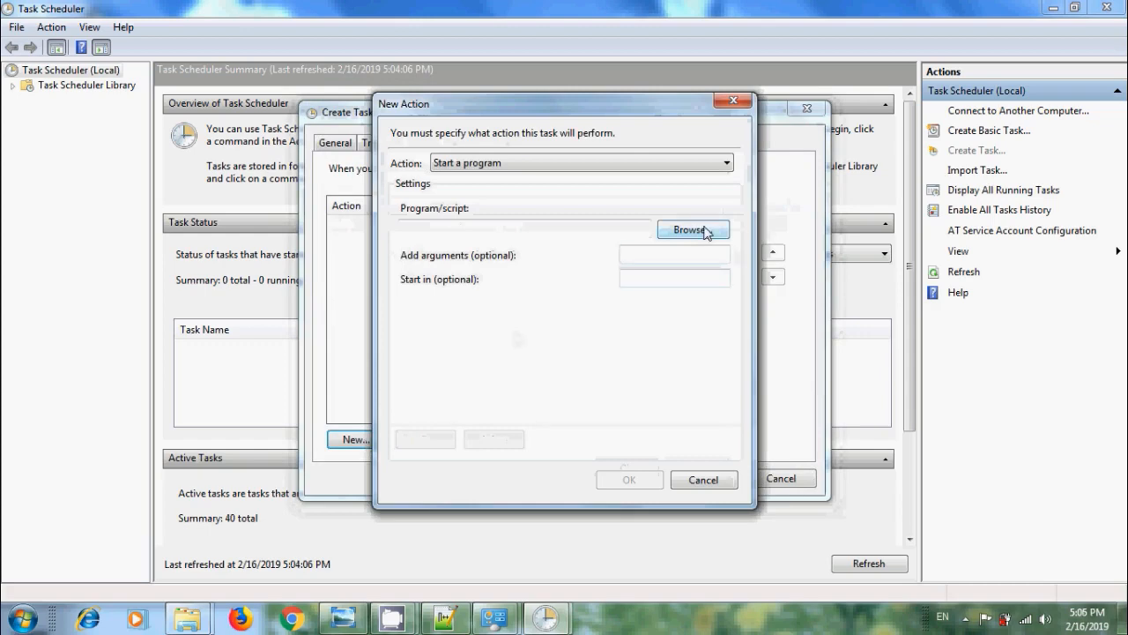
pyautogui.click(693, 229)
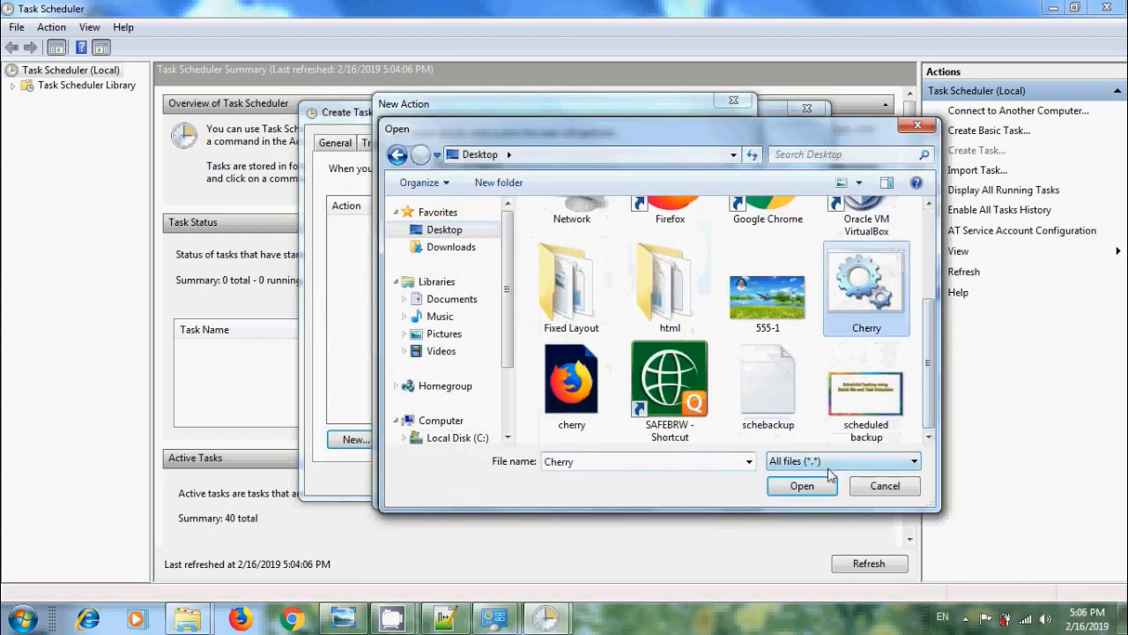
pyautogui.click(800, 486)
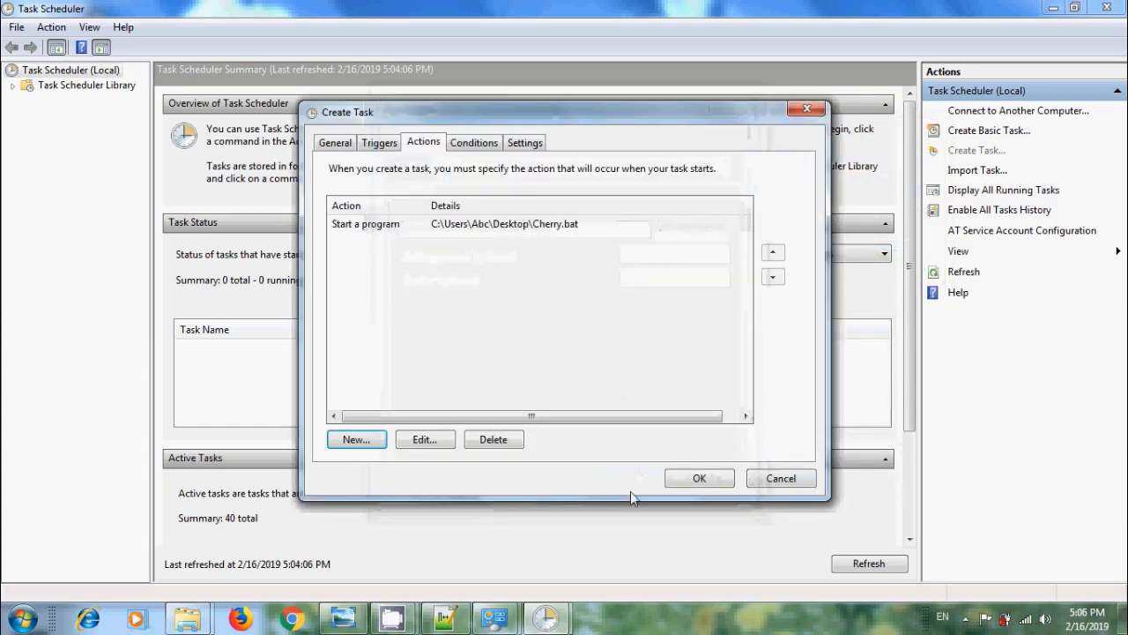
# Let missed scheduled runs start as soon as possible and save the Backupnow task.
pyautogui.click(525, 141)
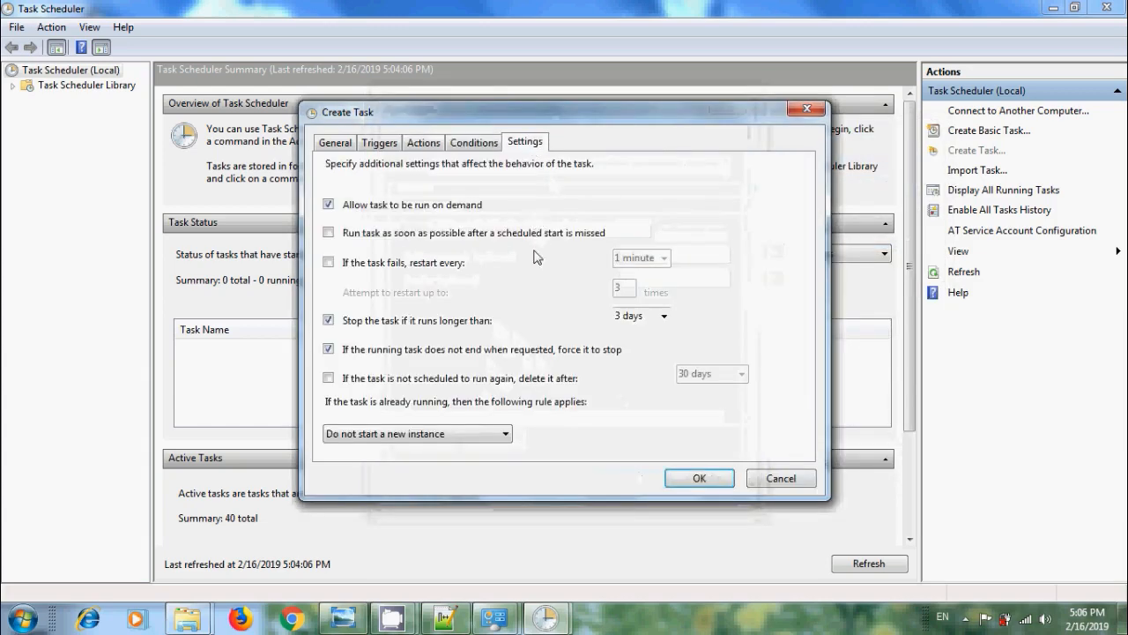
pyautogui.click(328, 233)
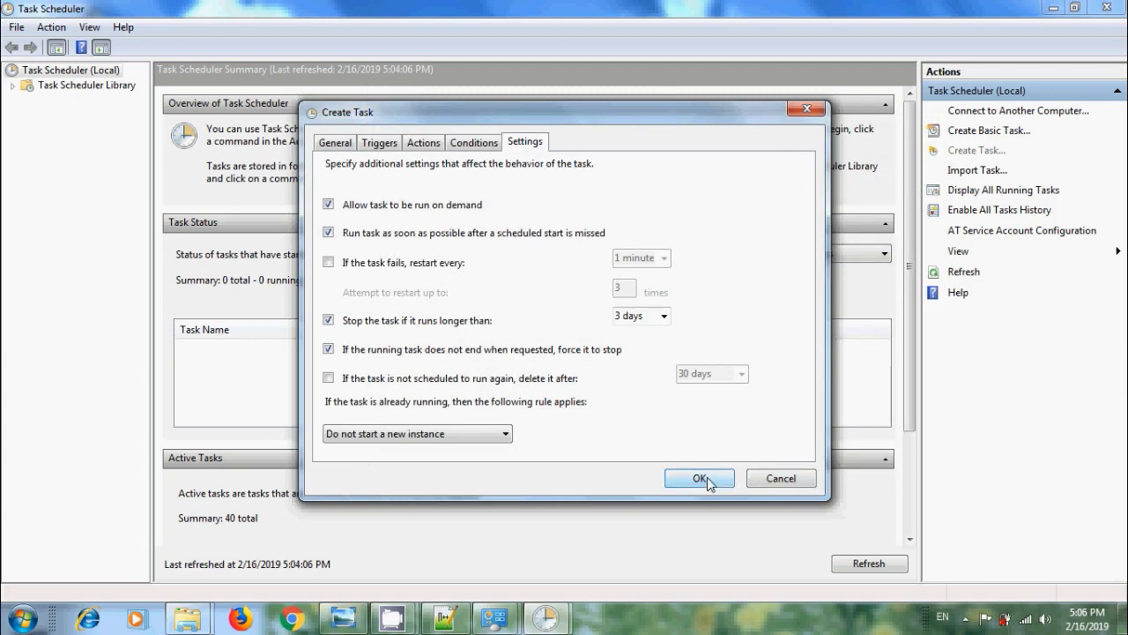
pyautogui.click(698, 478)
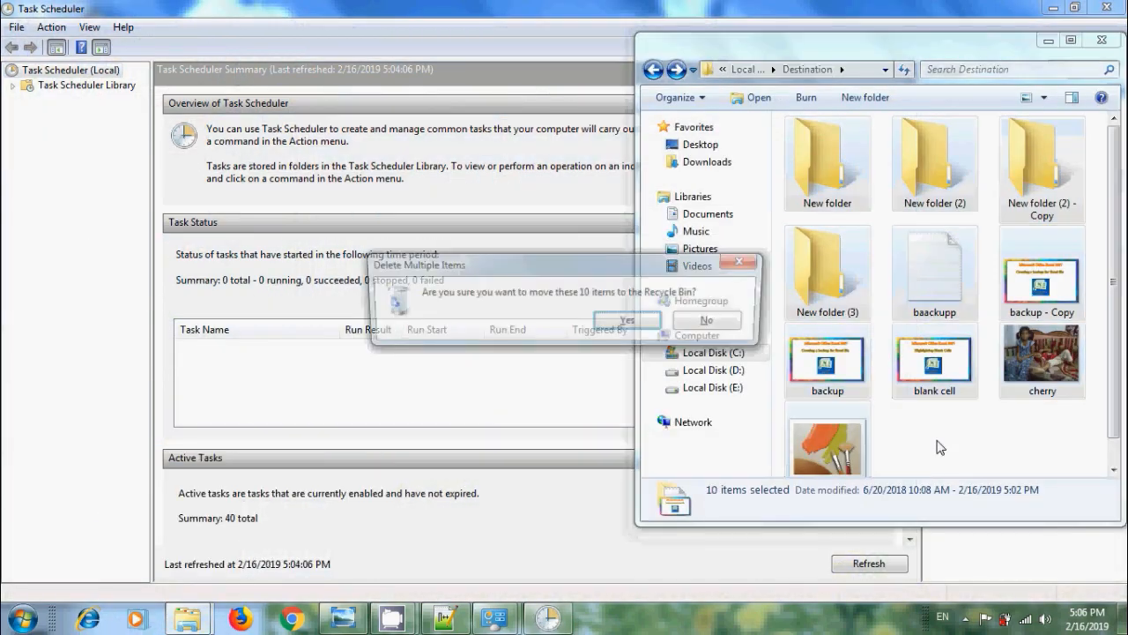
# Confirm deleting all ten items in the Destination folder.
pyautogui.click(626, 319)
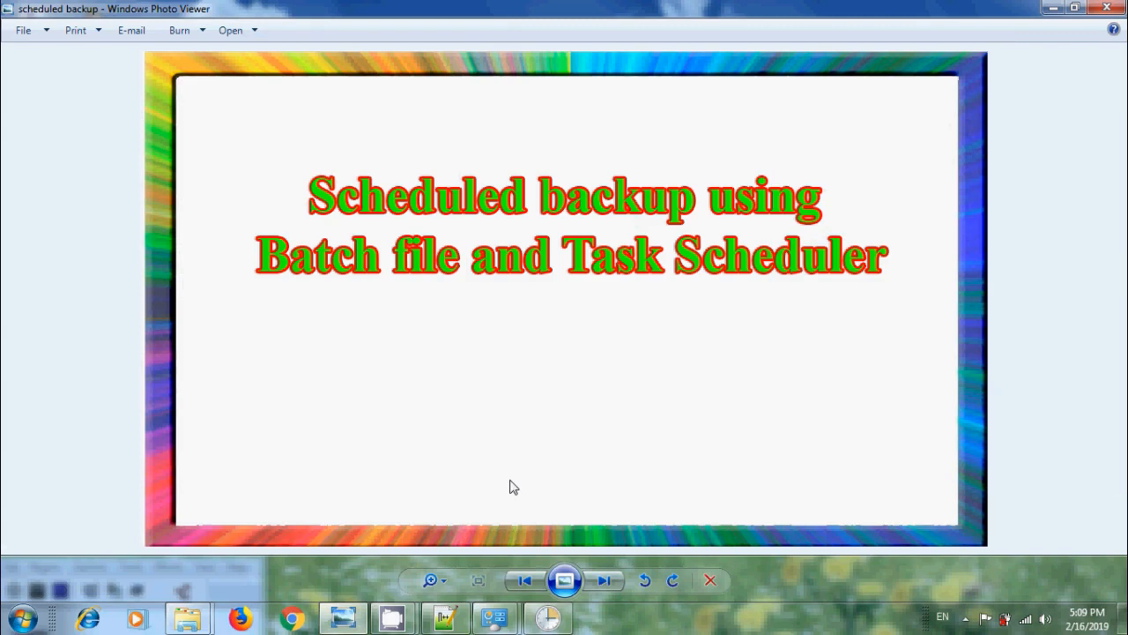
pyautogui.moveTo(836, 424)
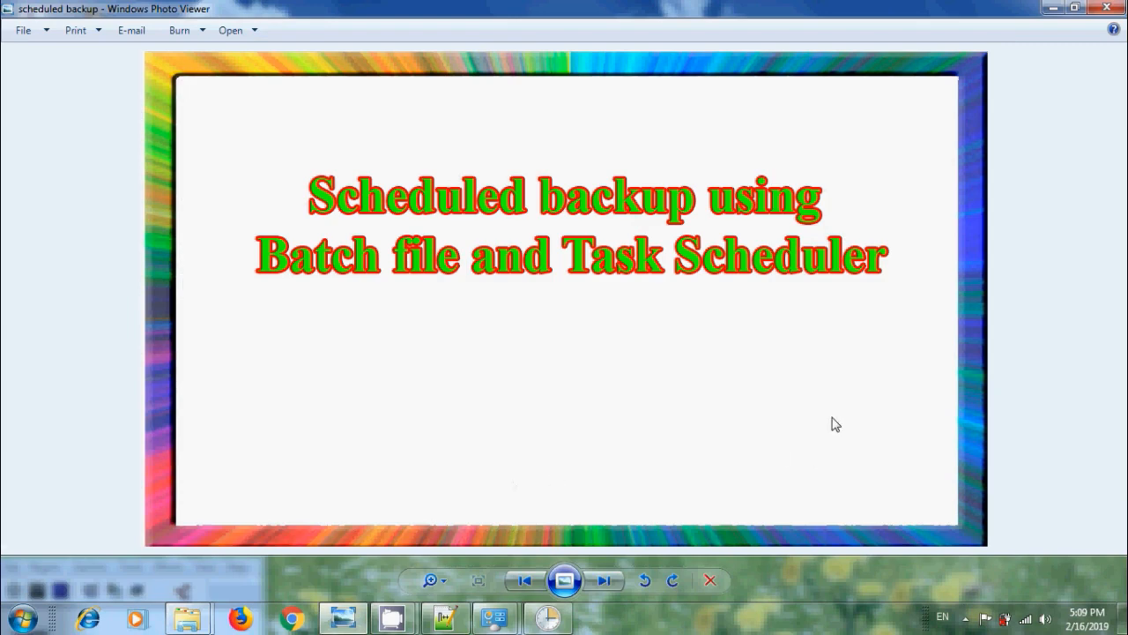
pyautogui.moveTo(963, 236)
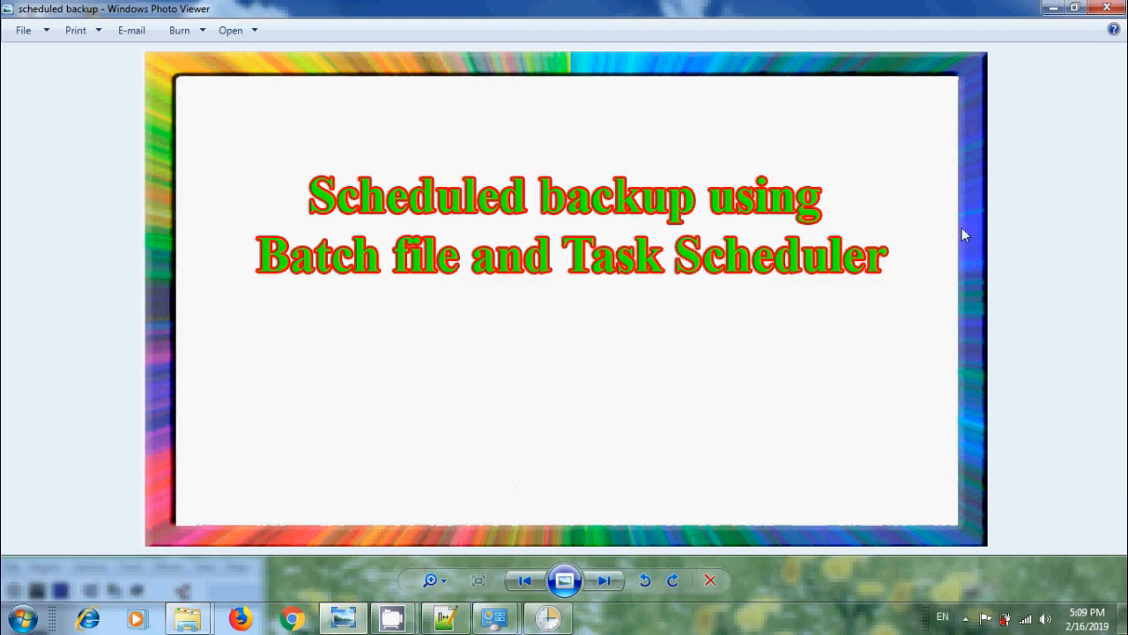